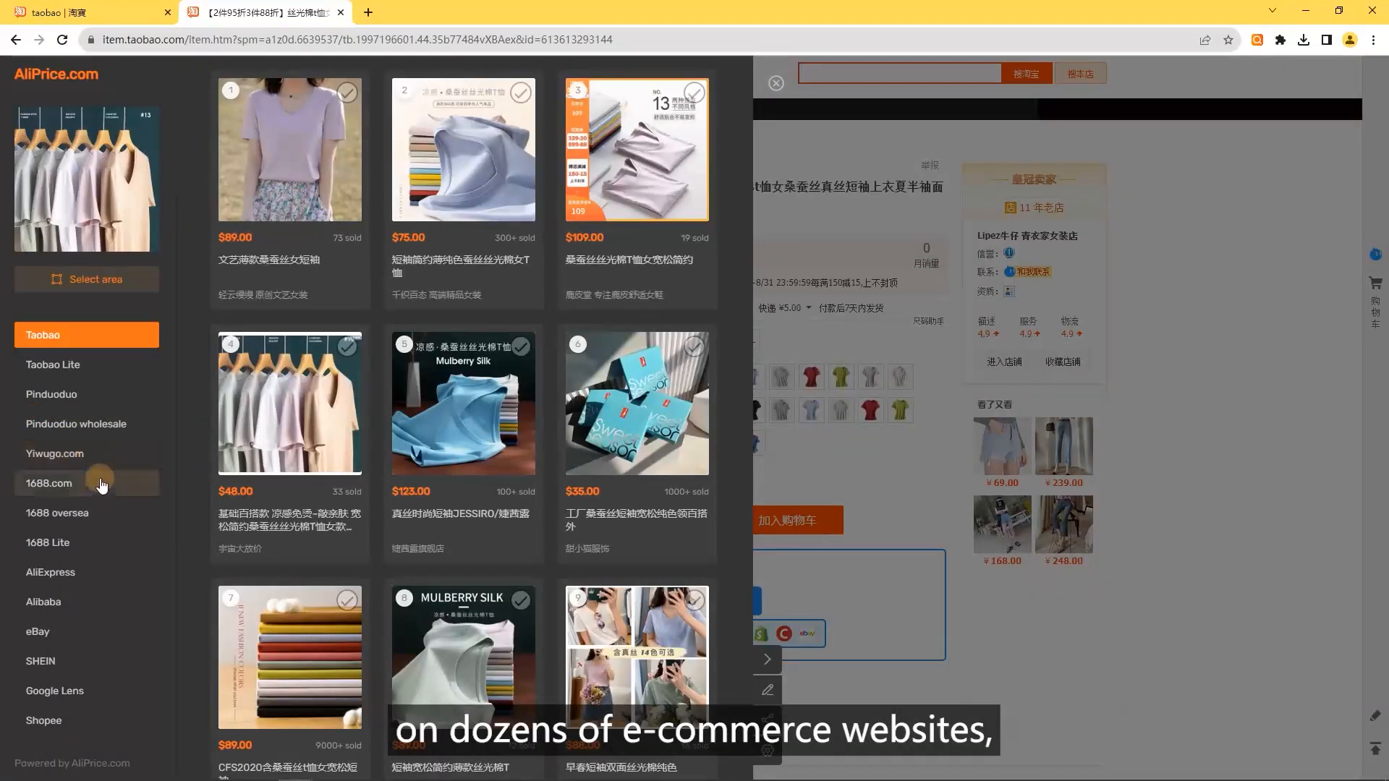
Tick five similar silk T-shirts from the 1688 sources and compare them side by side.
click(86, 482)
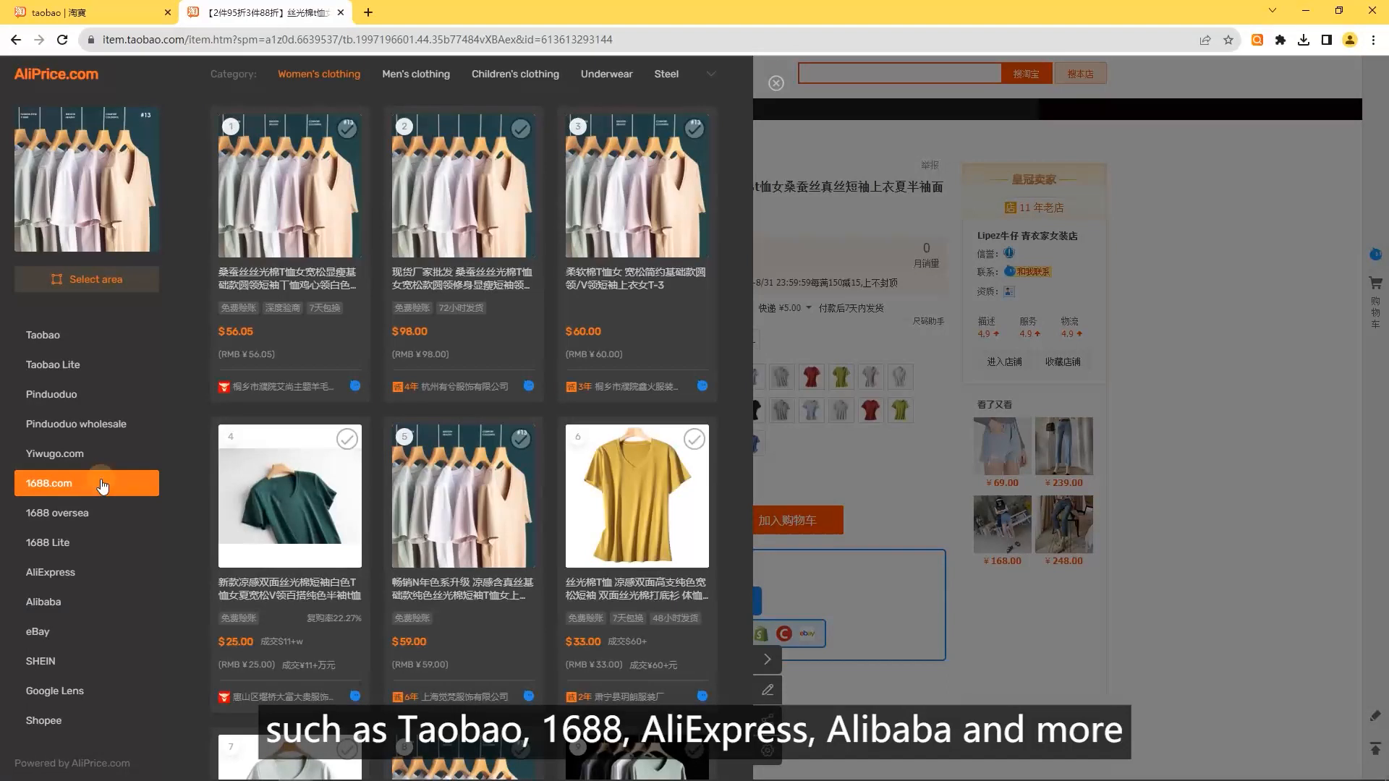
click(50, 572)
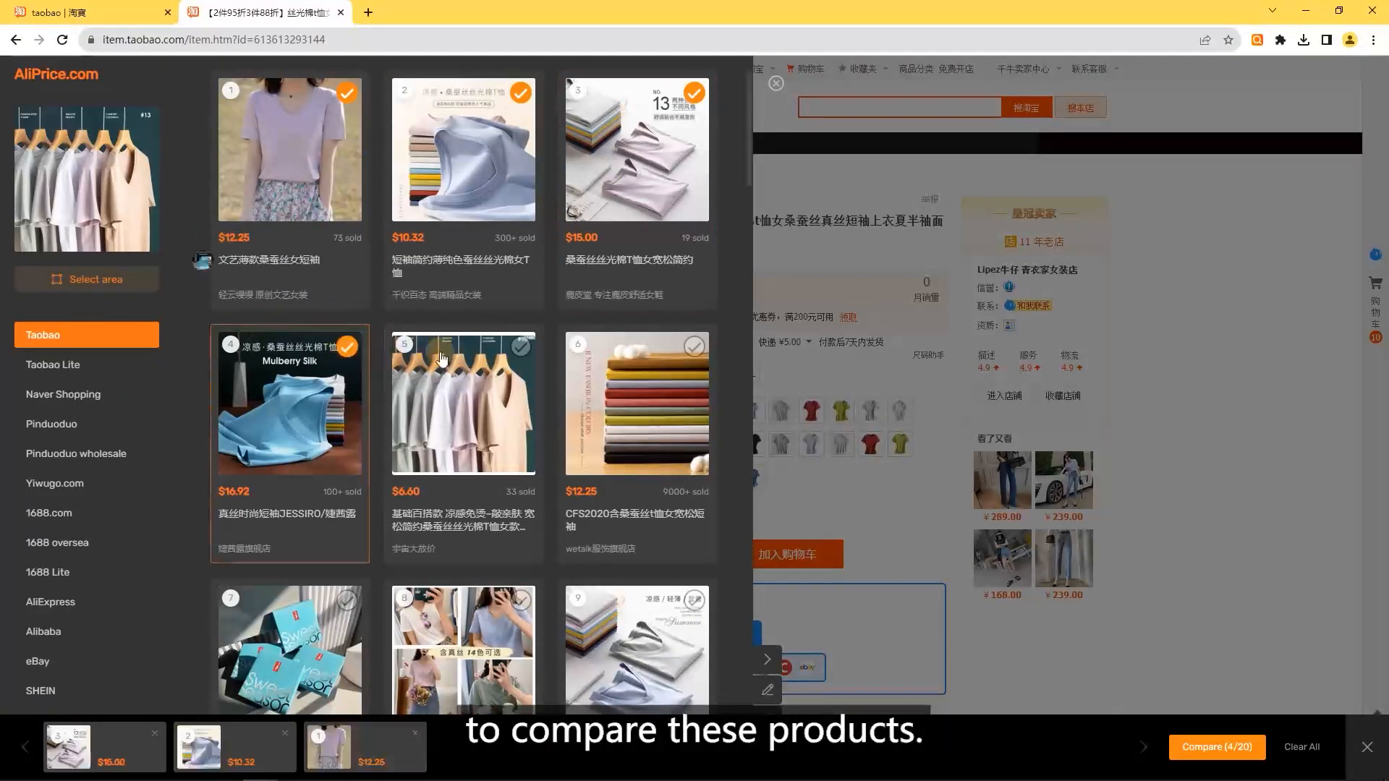
click(521, 346)
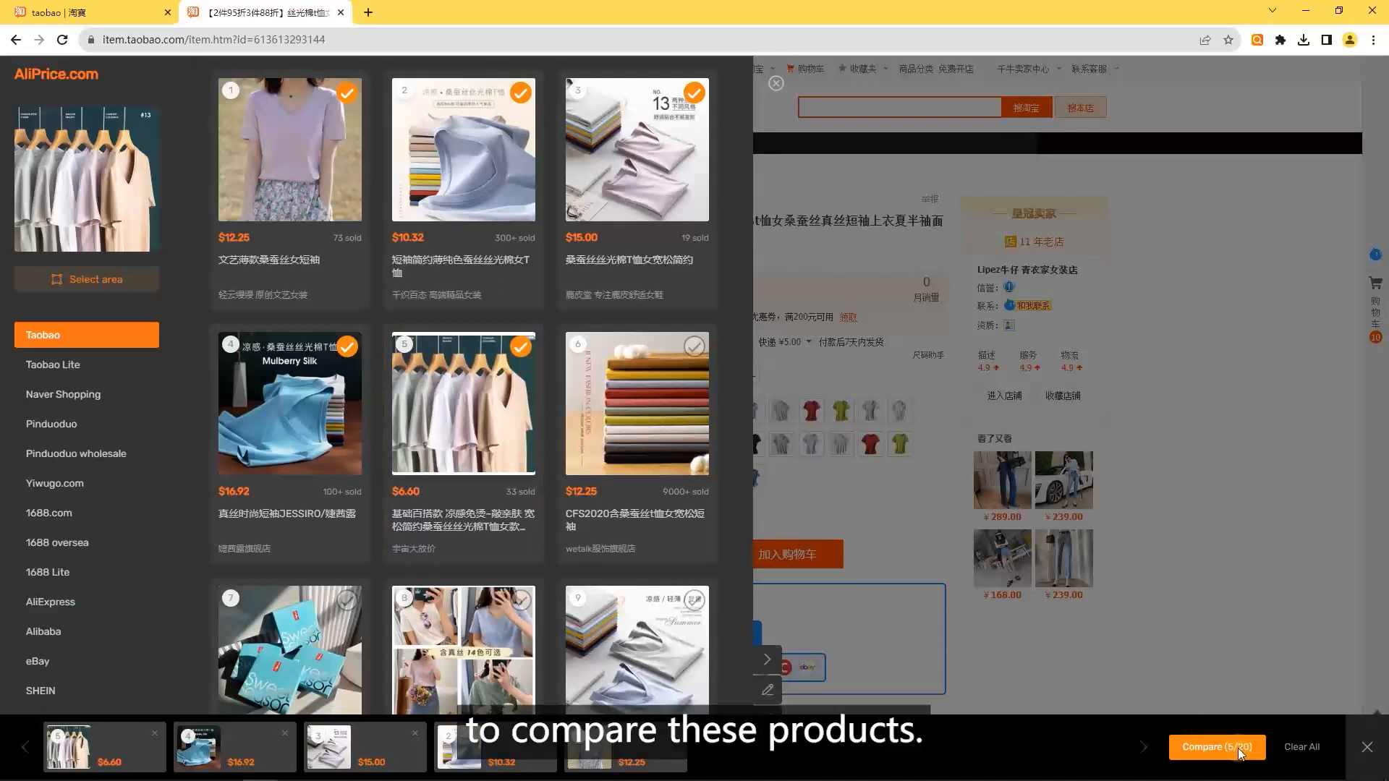
click(1214, 746)
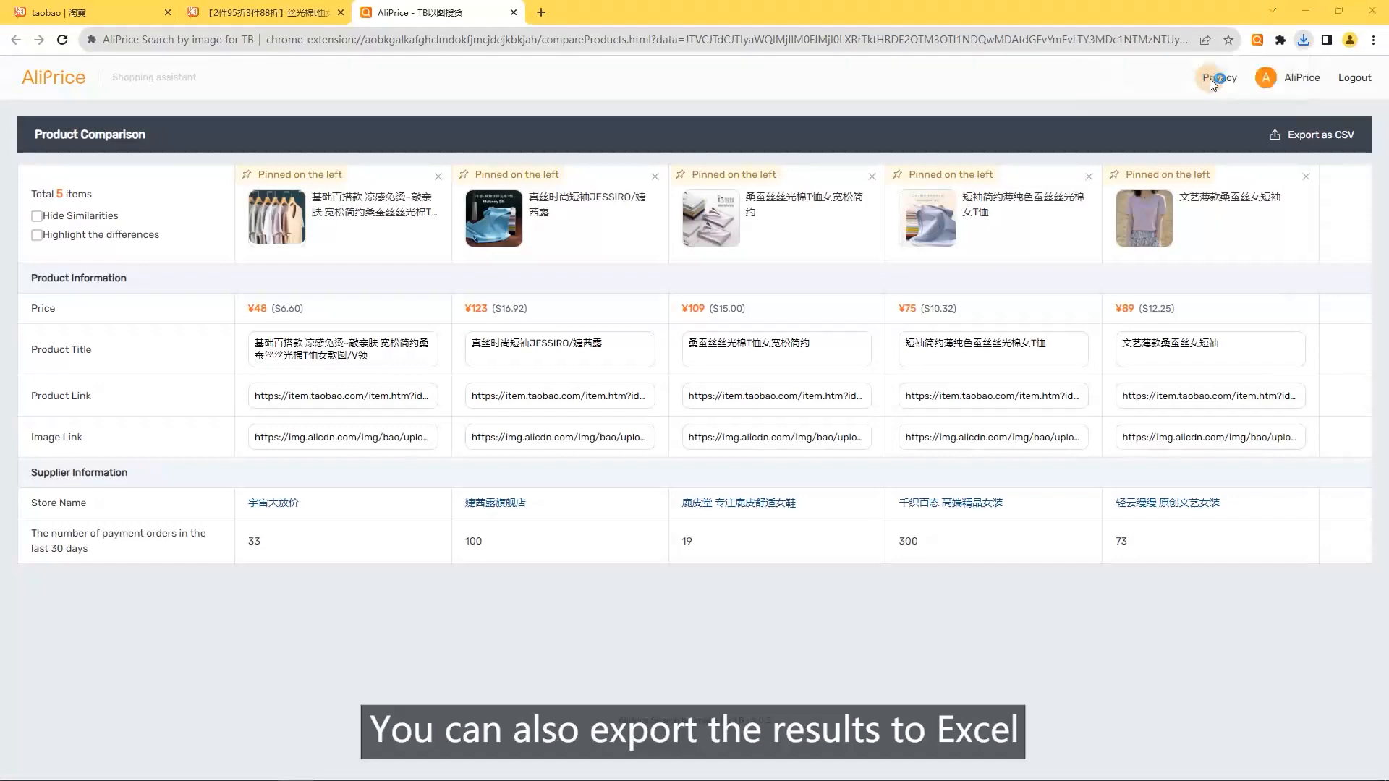
Export the five-product comparison table as a CSV file.
click(1314, 134)
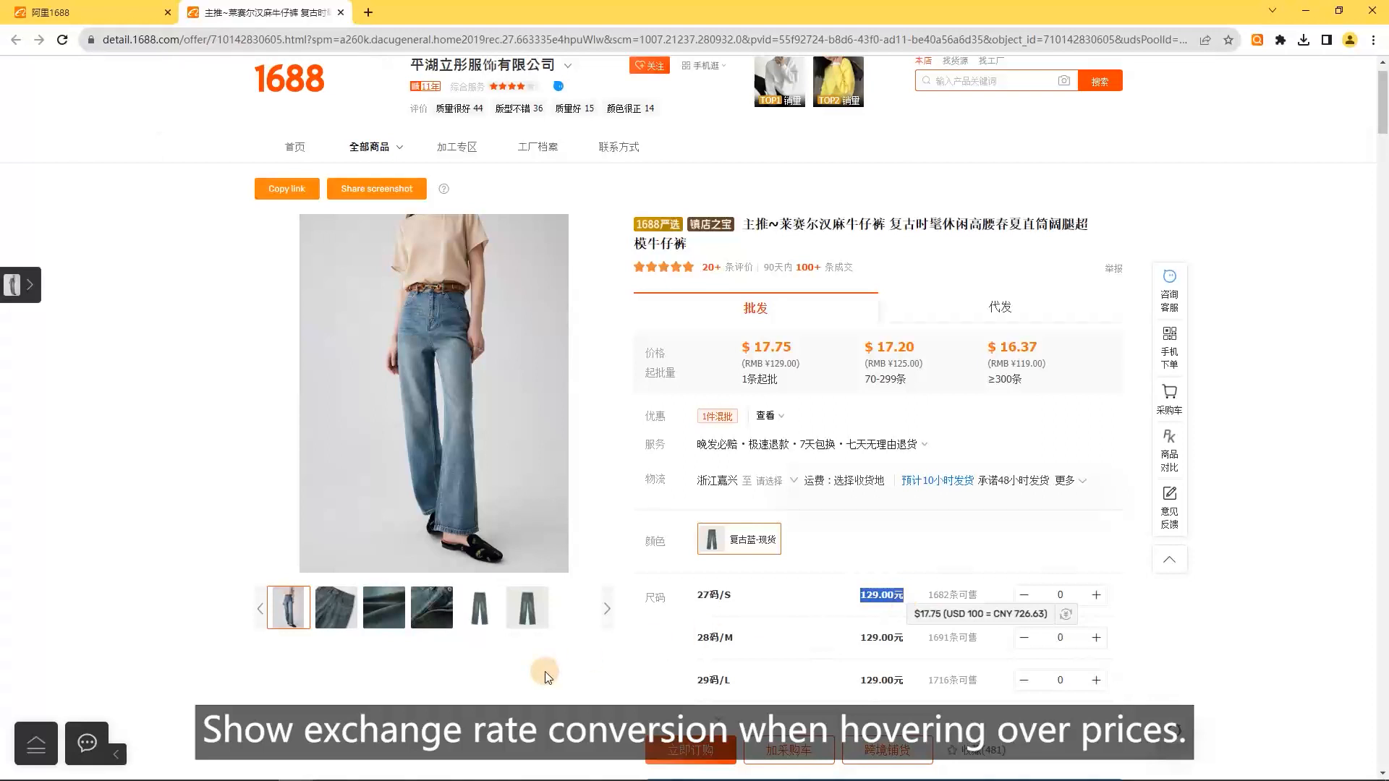
mouse_move(469, 689)
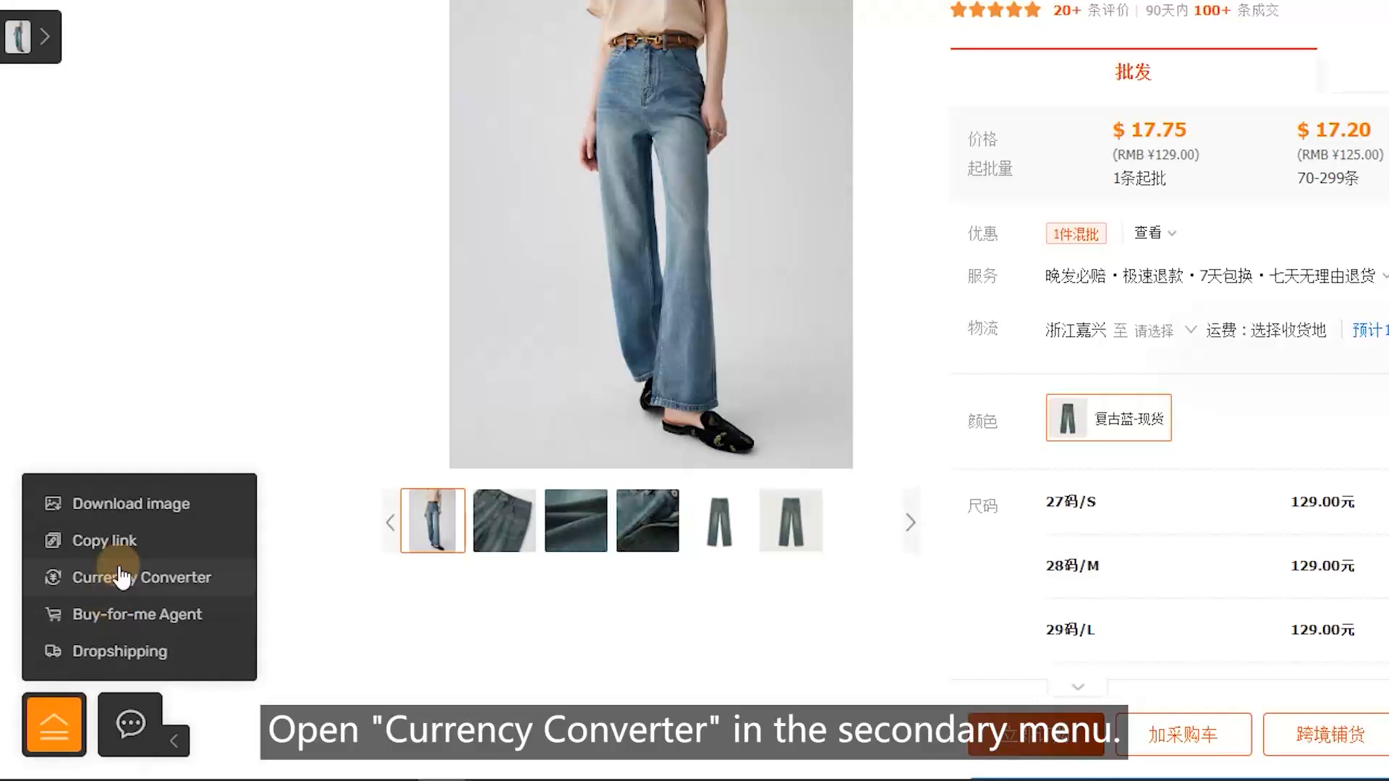
Convert the jeans' yuan price to US dollars and toggle price currency conversion in settings.
click(143, 577)
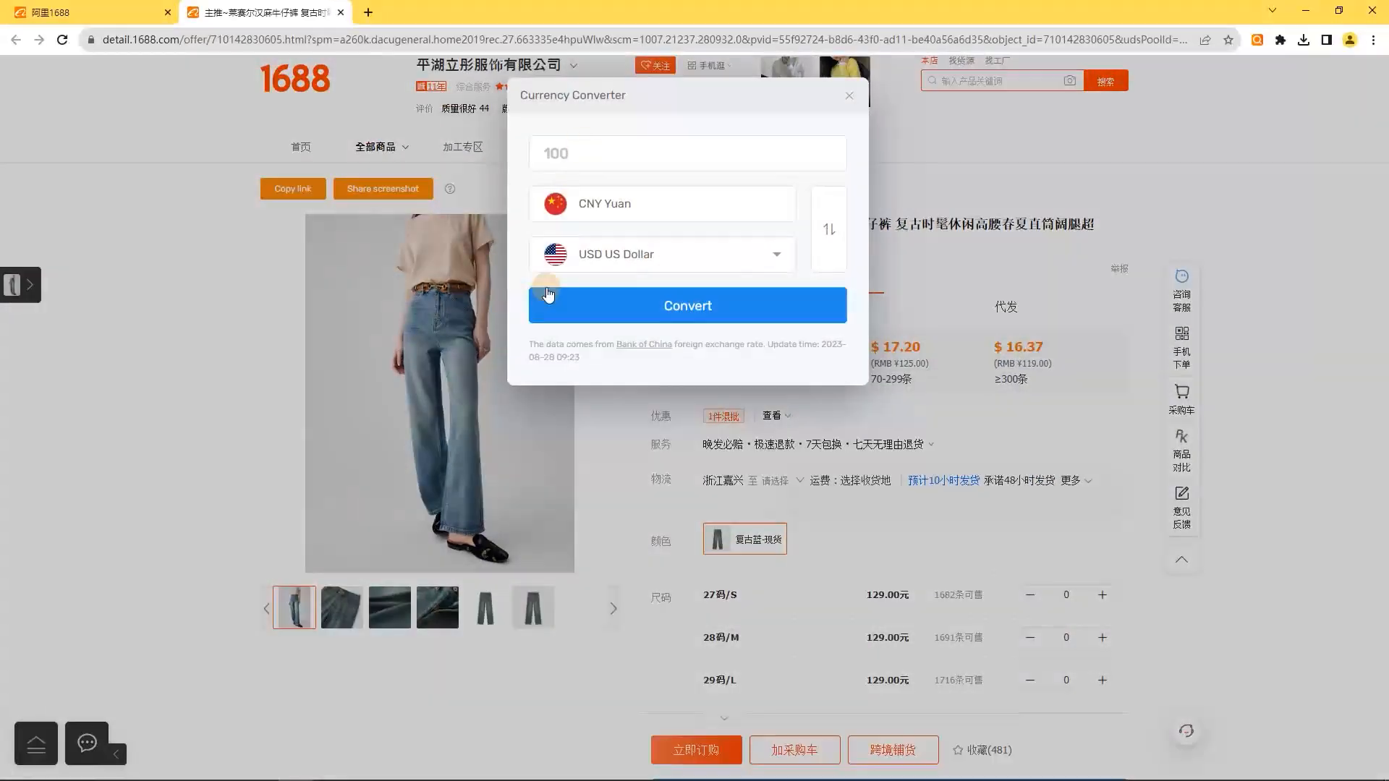
click(687, 305)
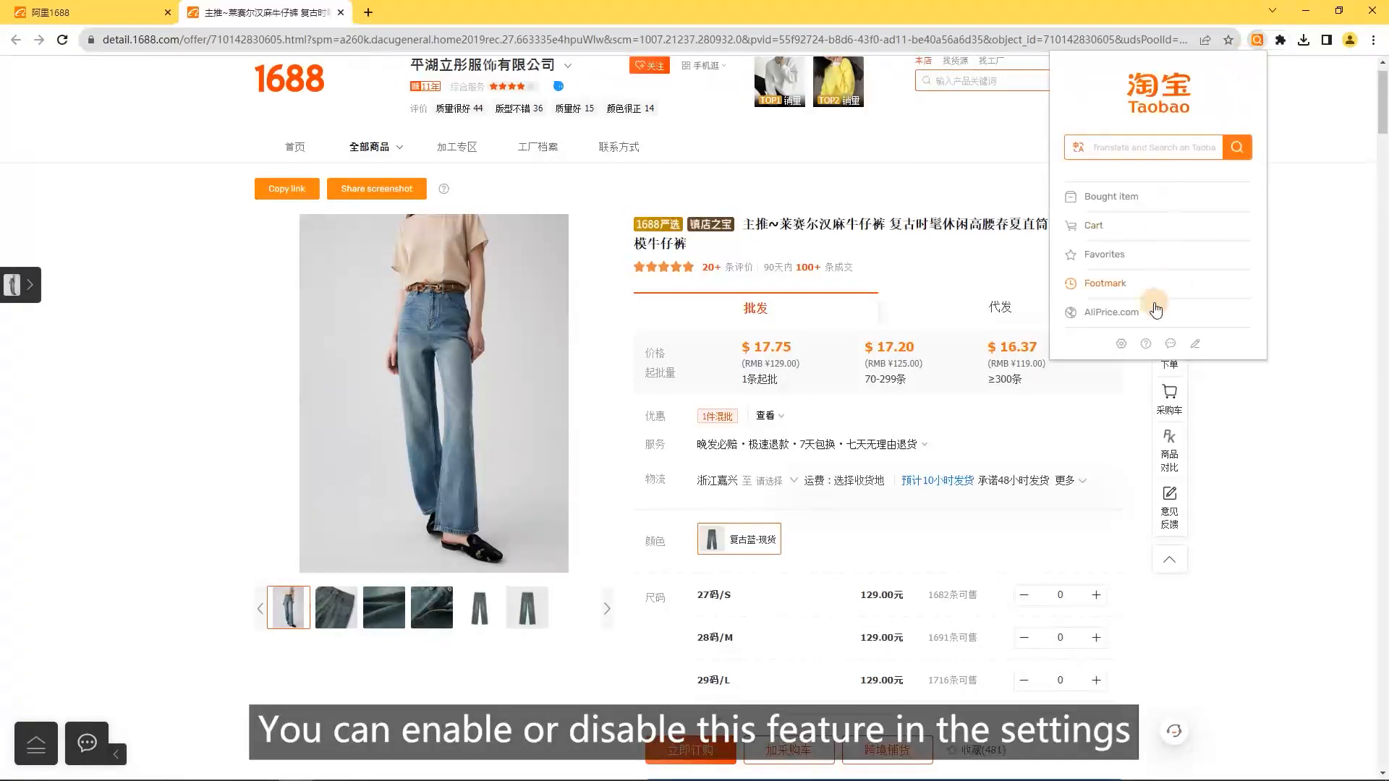
click(1108, 312)
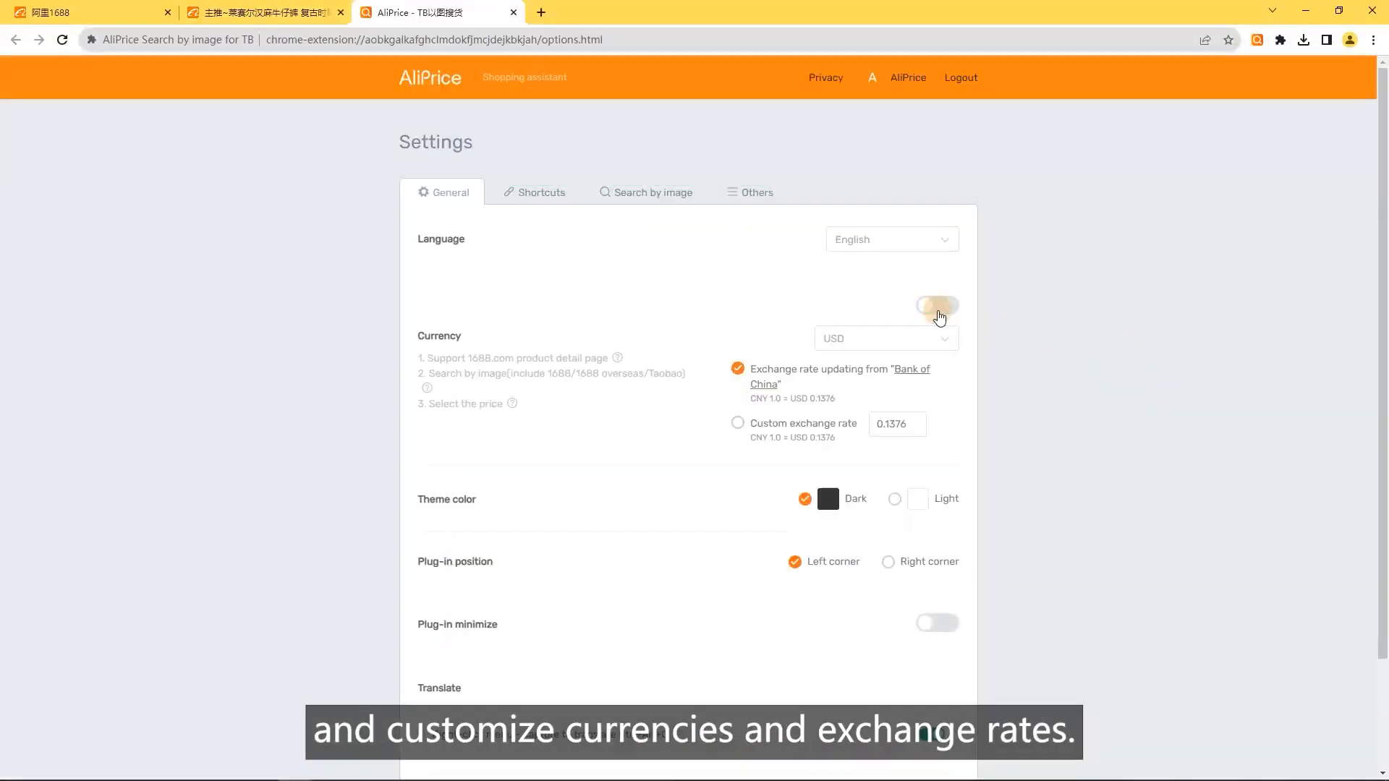
click(936, 305)
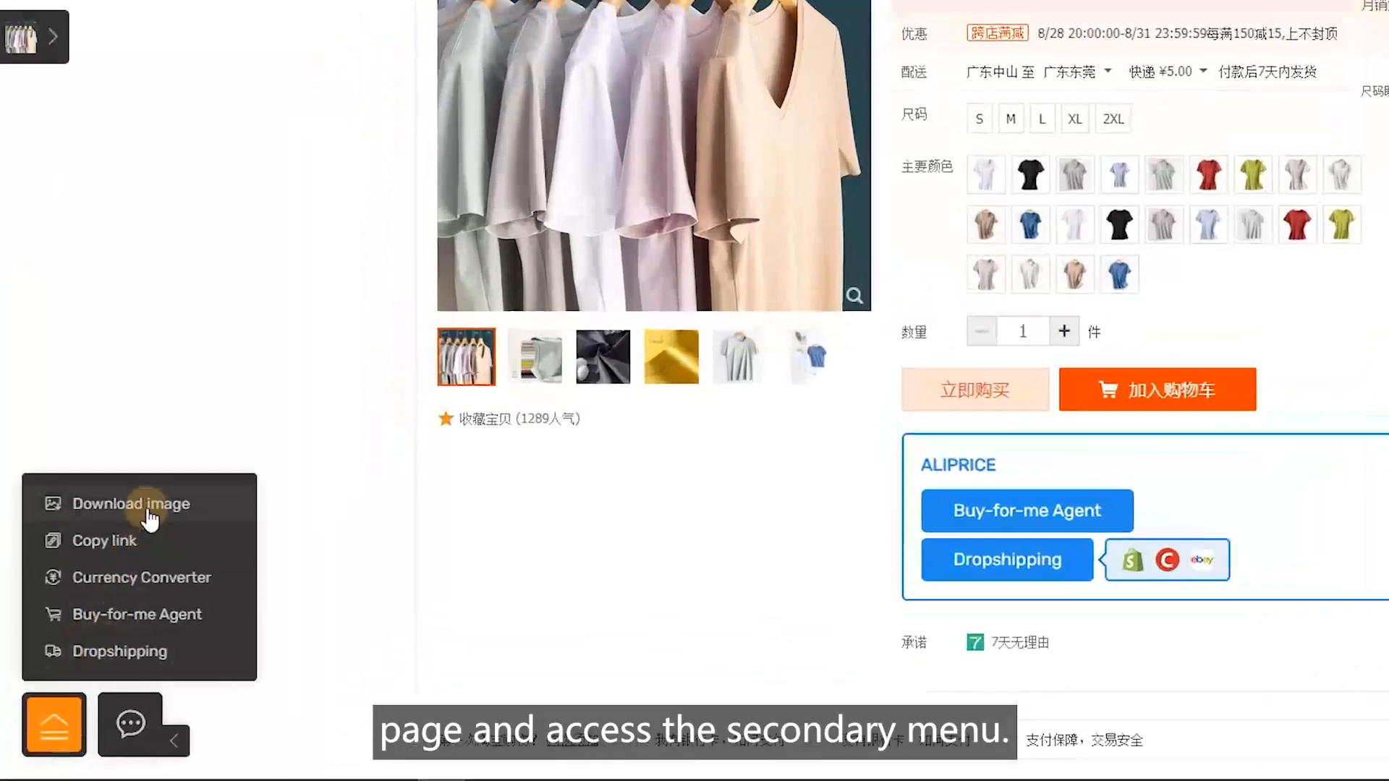
Open the T-shirt's image downloader, then select and deselect the six main images.
click(134, 503)
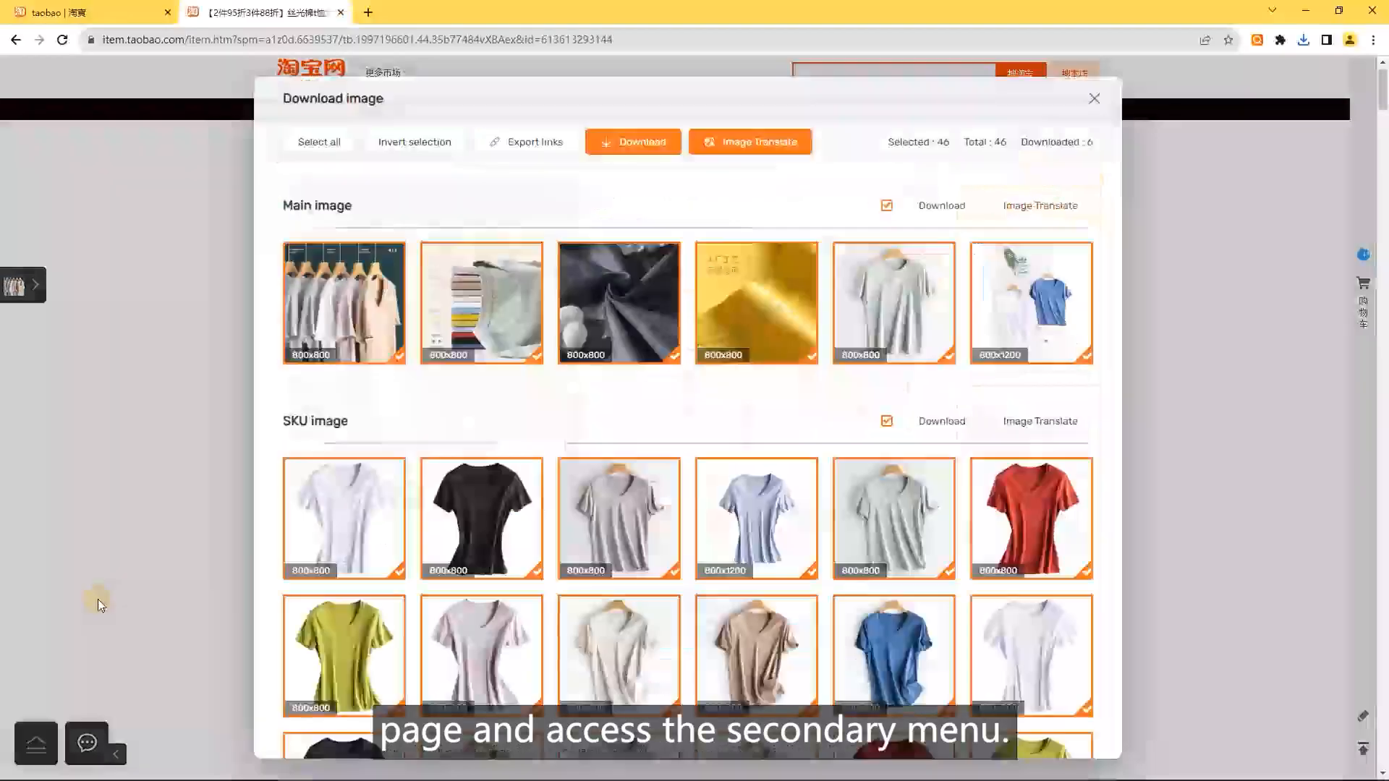
scroll(down, 3)
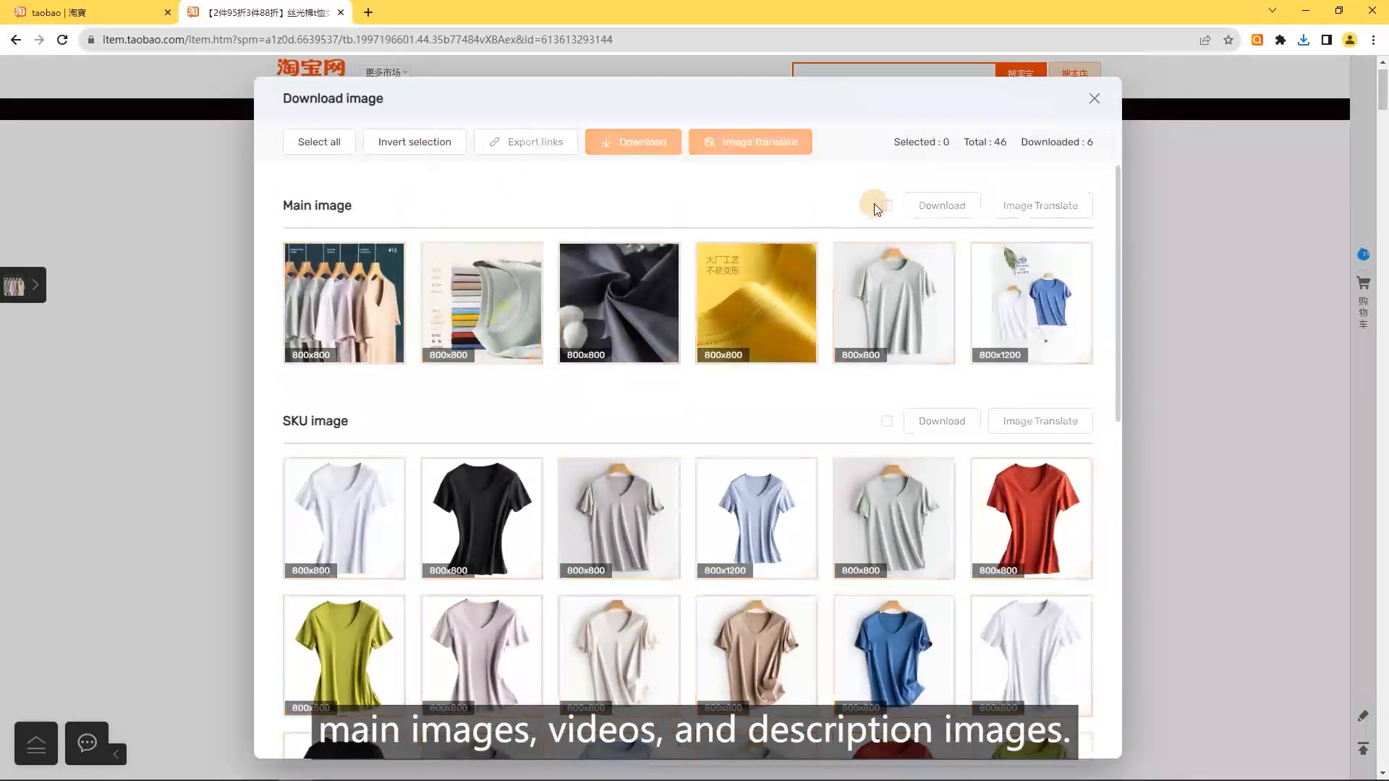
click(885, 205)
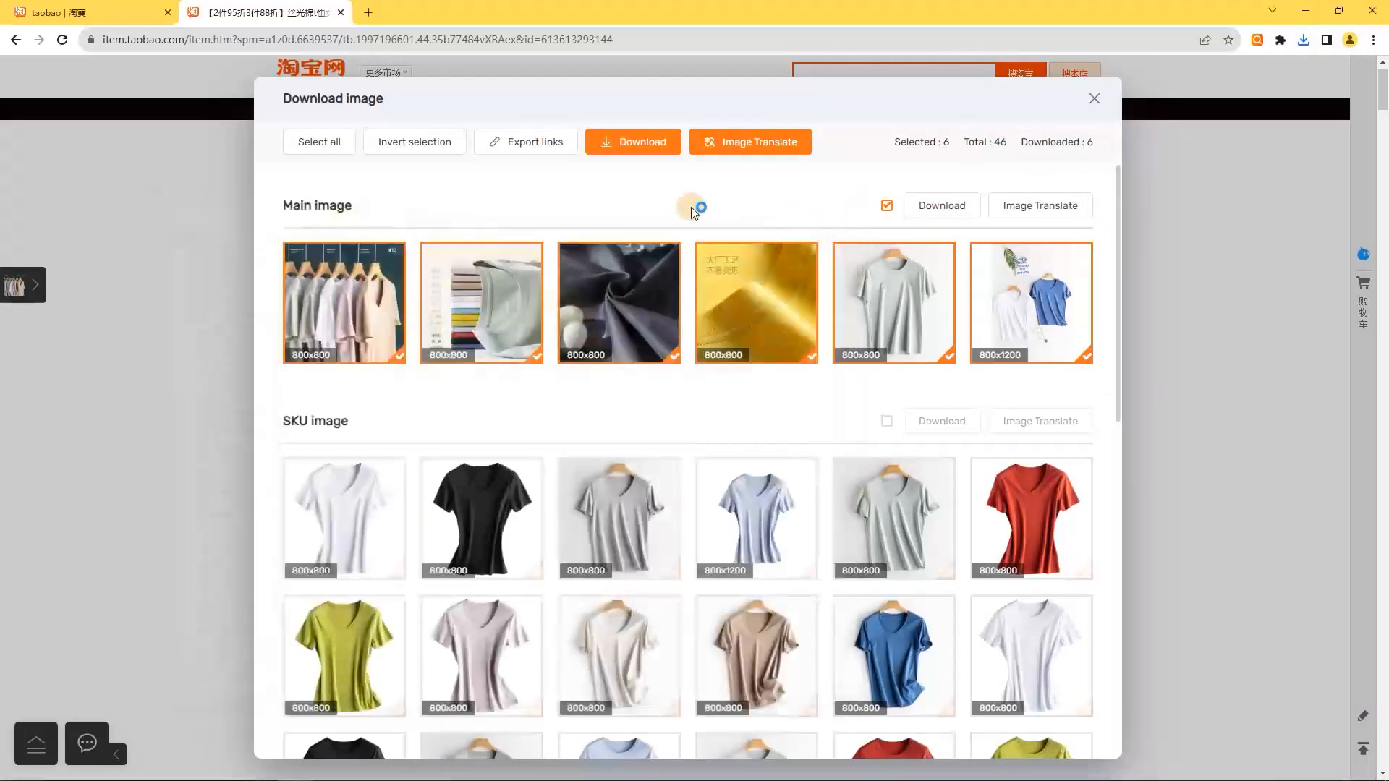
click(532, 142)
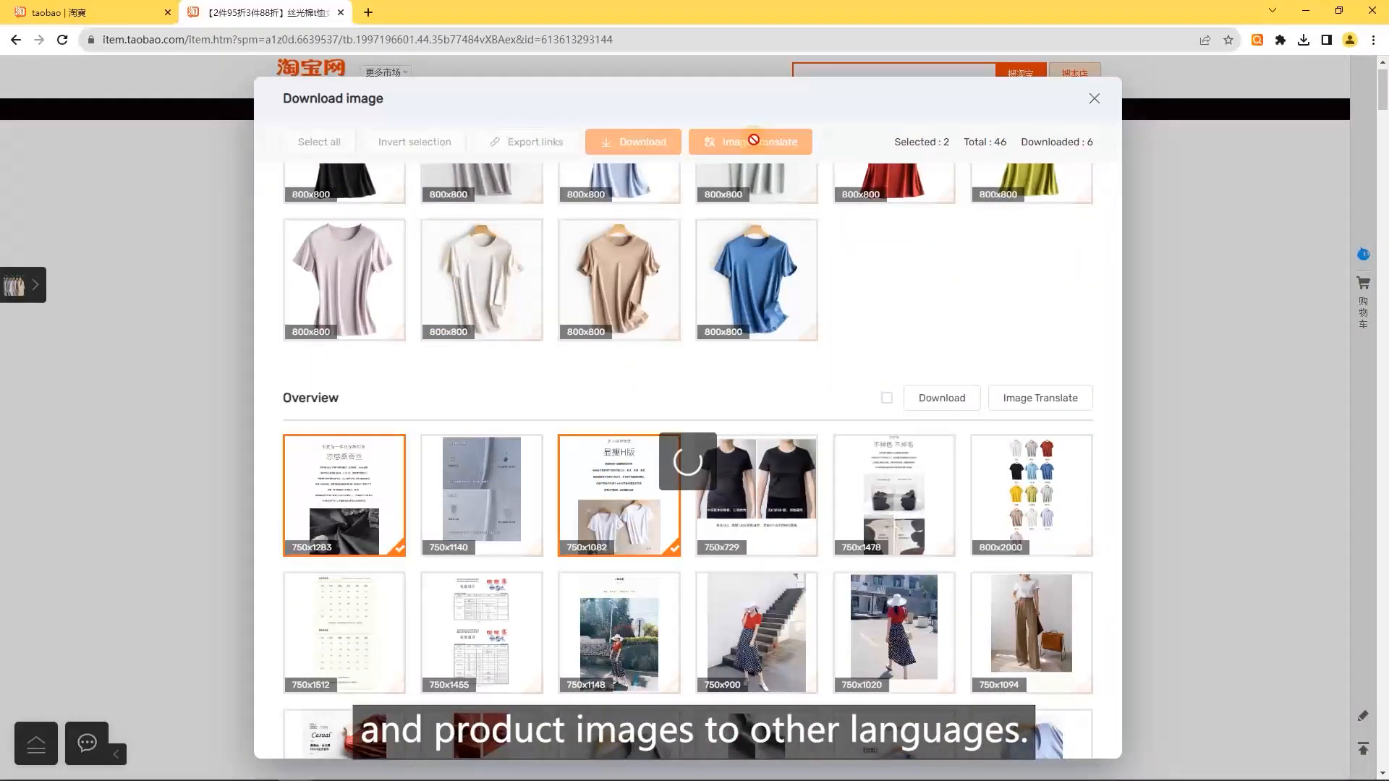
Translate the two chosen description images from Chinese into English.
click(749, 142)
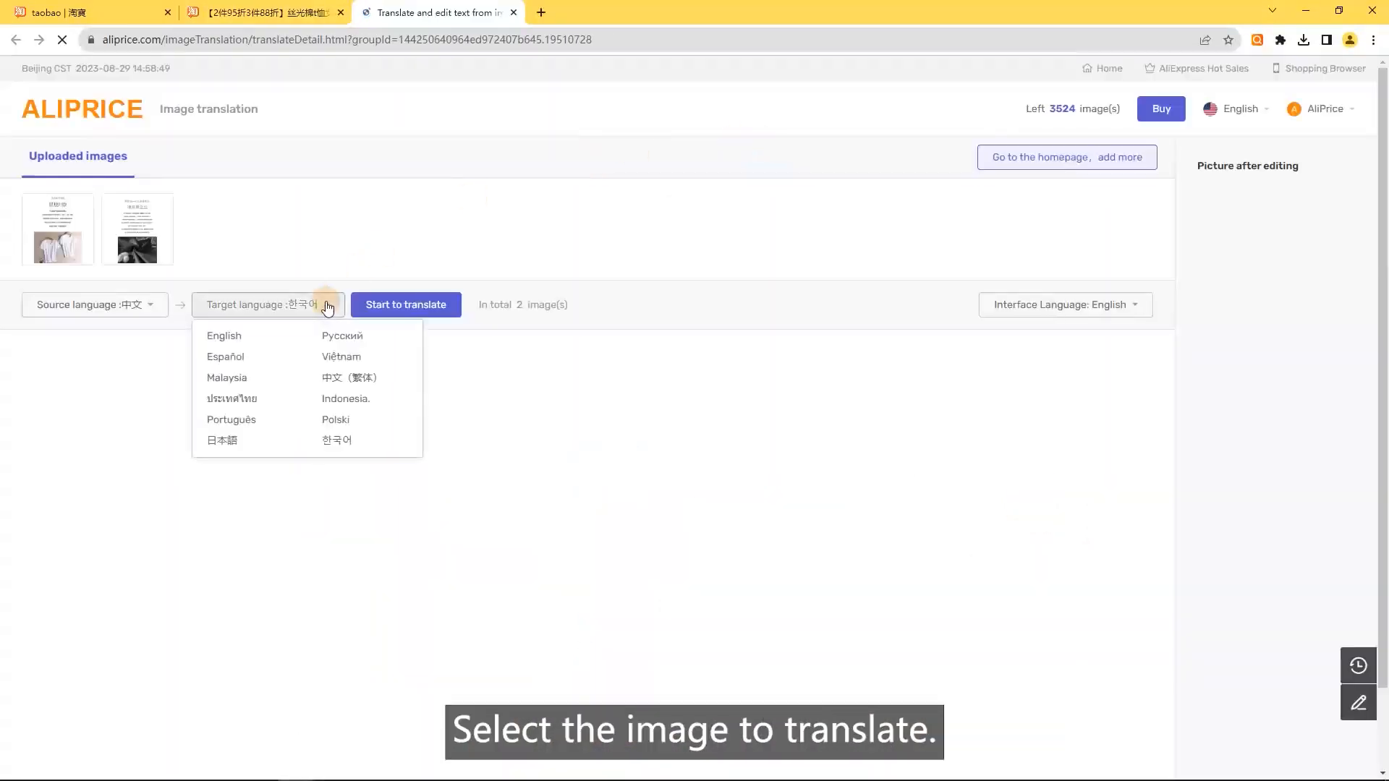
click(406, 305)
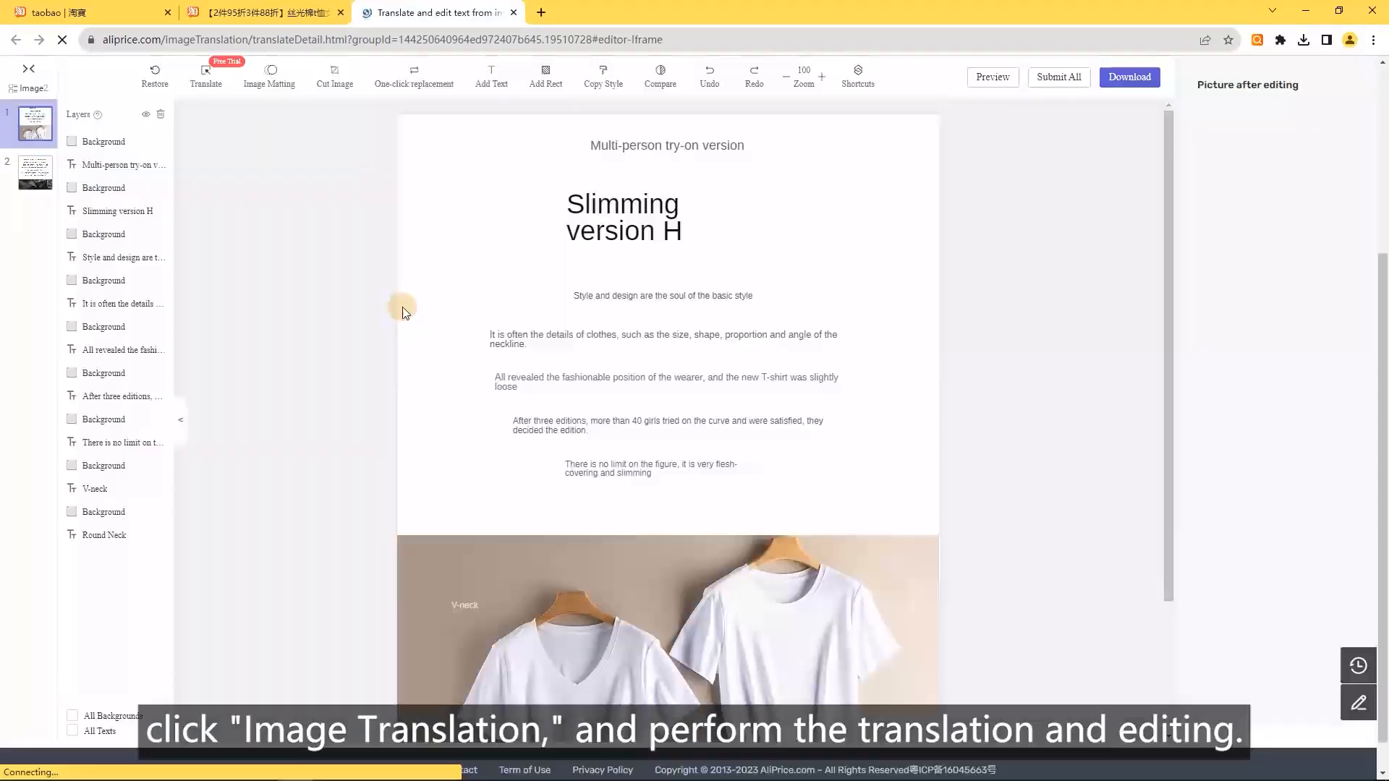
click(34, 174)
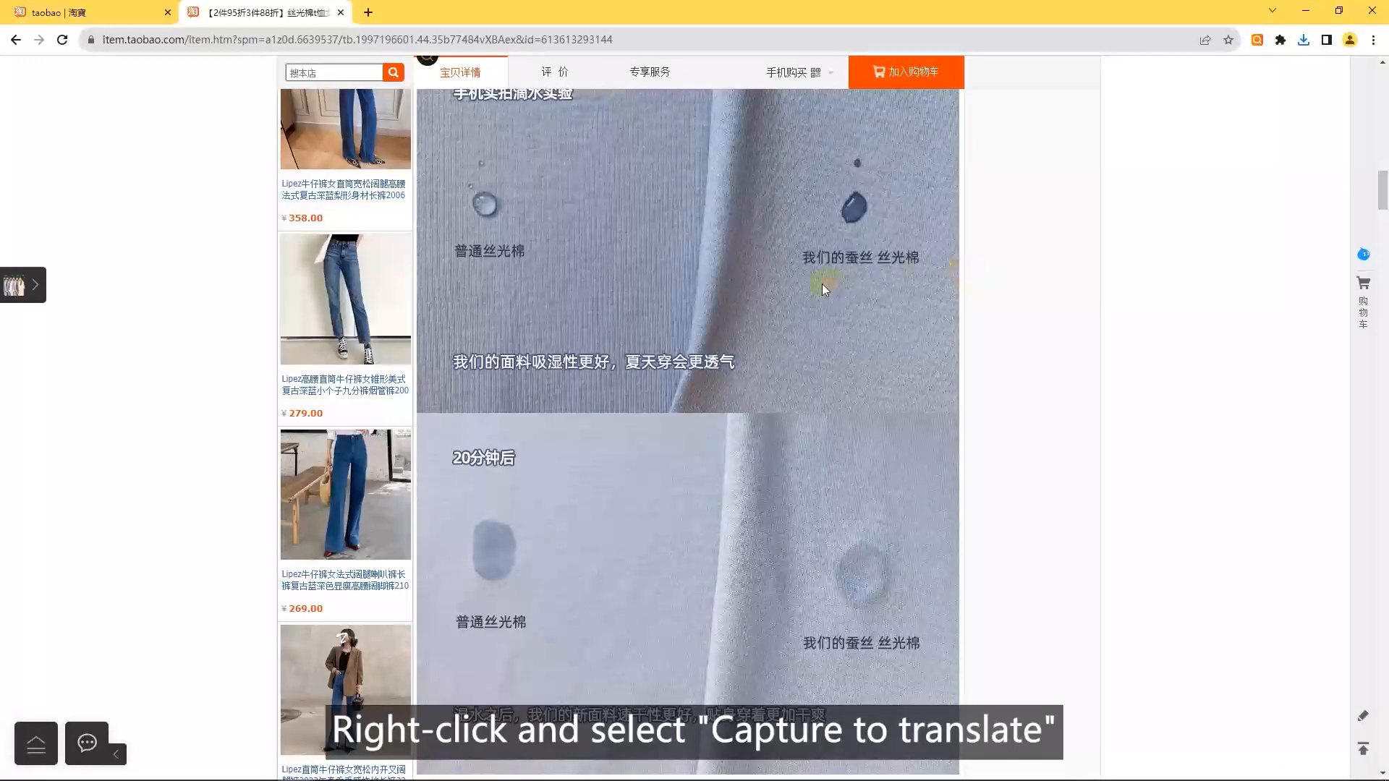
Capture the fabric detail image for translation and choose the target language.
right_click(824, 289)
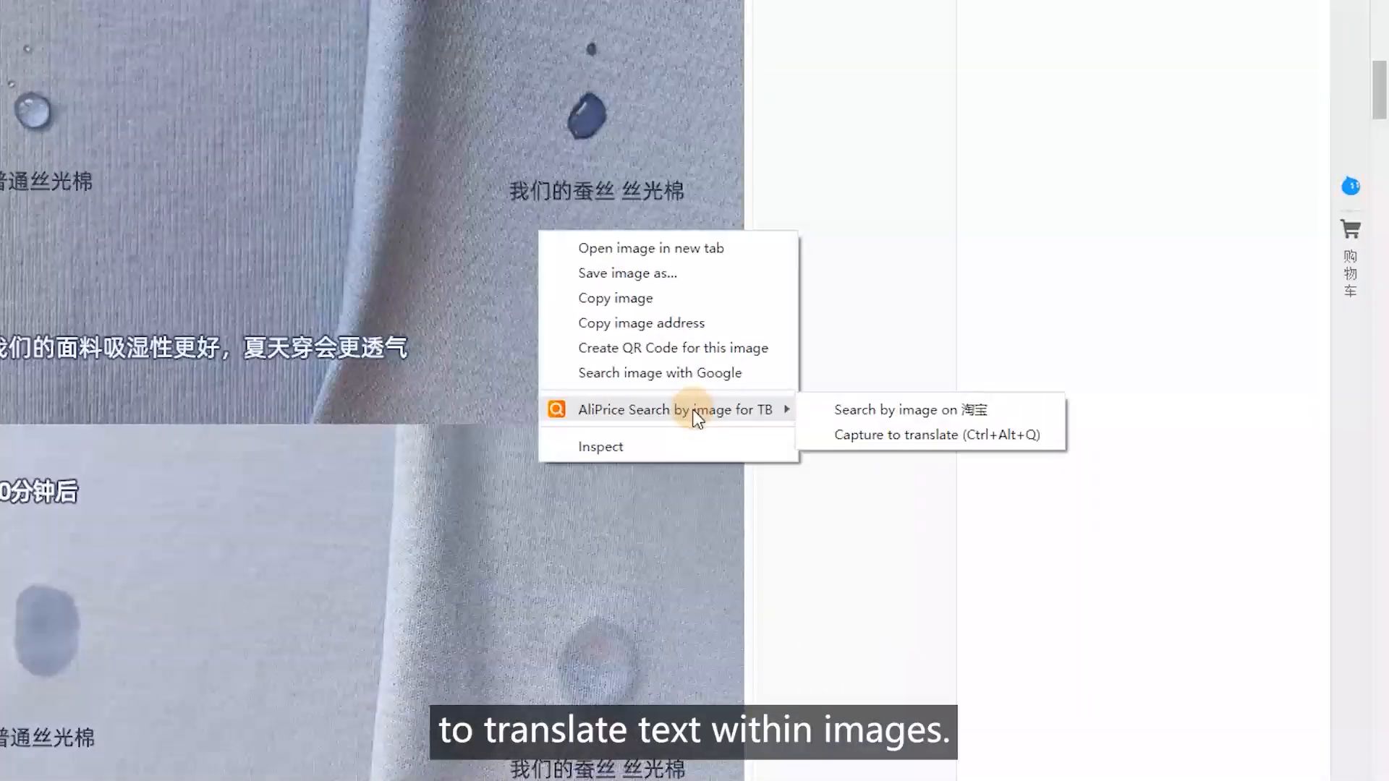
click(911, 410)
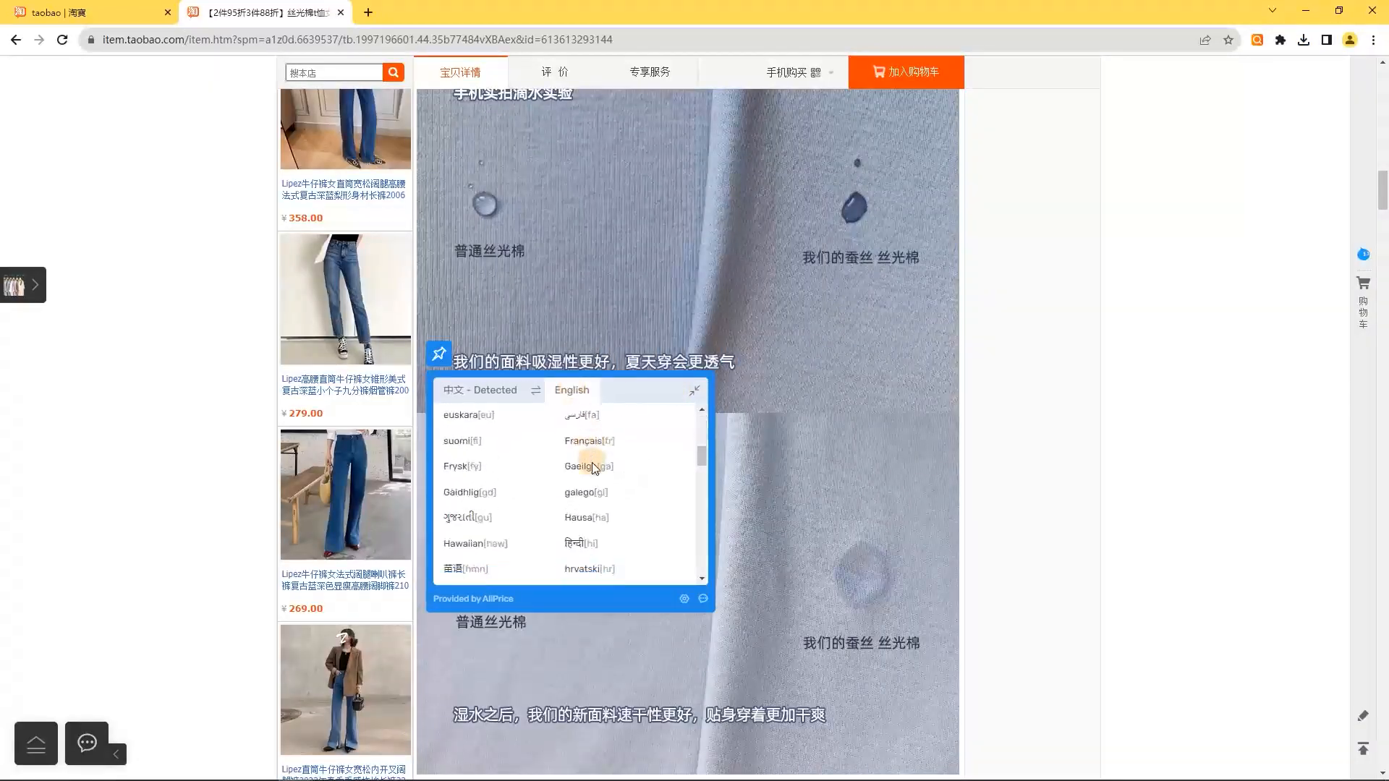
click(571, 390)
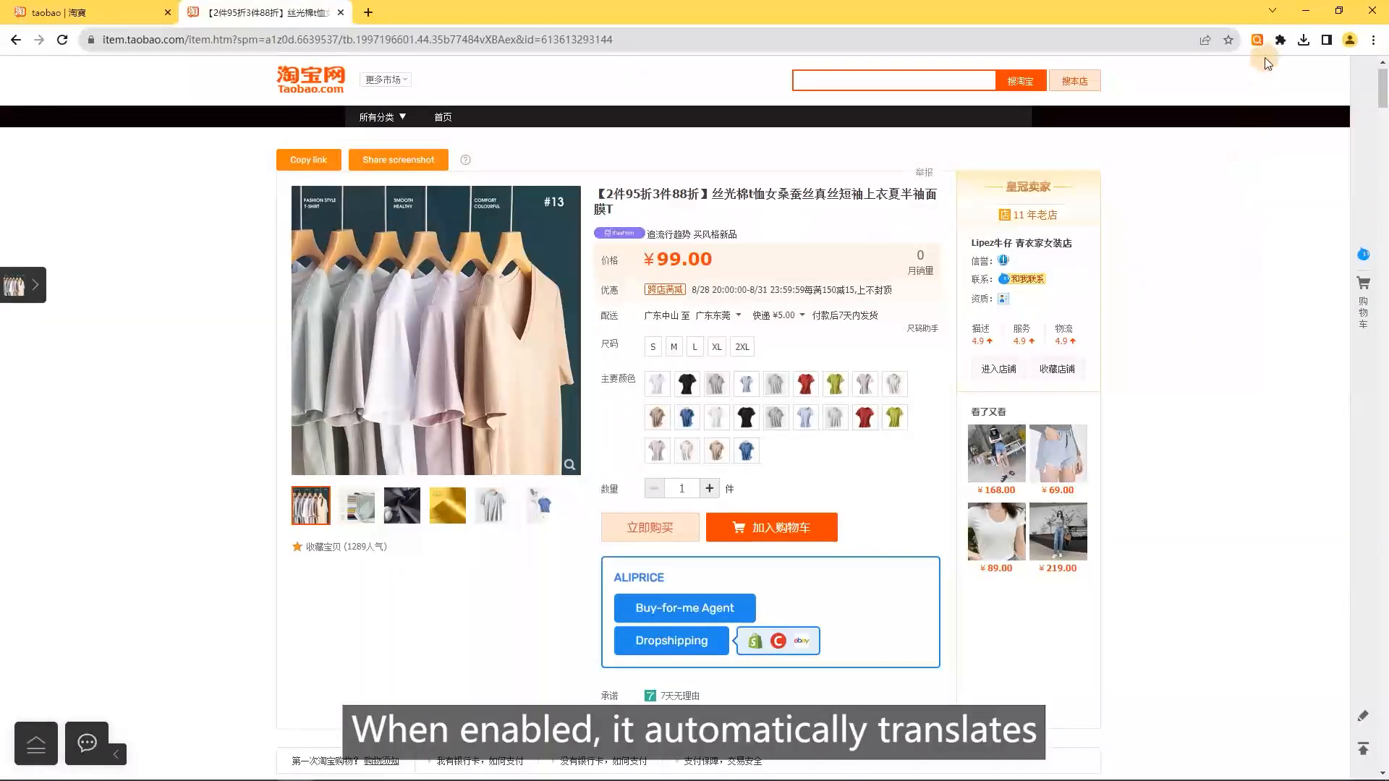
Add five size-S white V-neck T-shirts to the Agent cart, shipping to the United States with weight 500.
click(1256, 40)
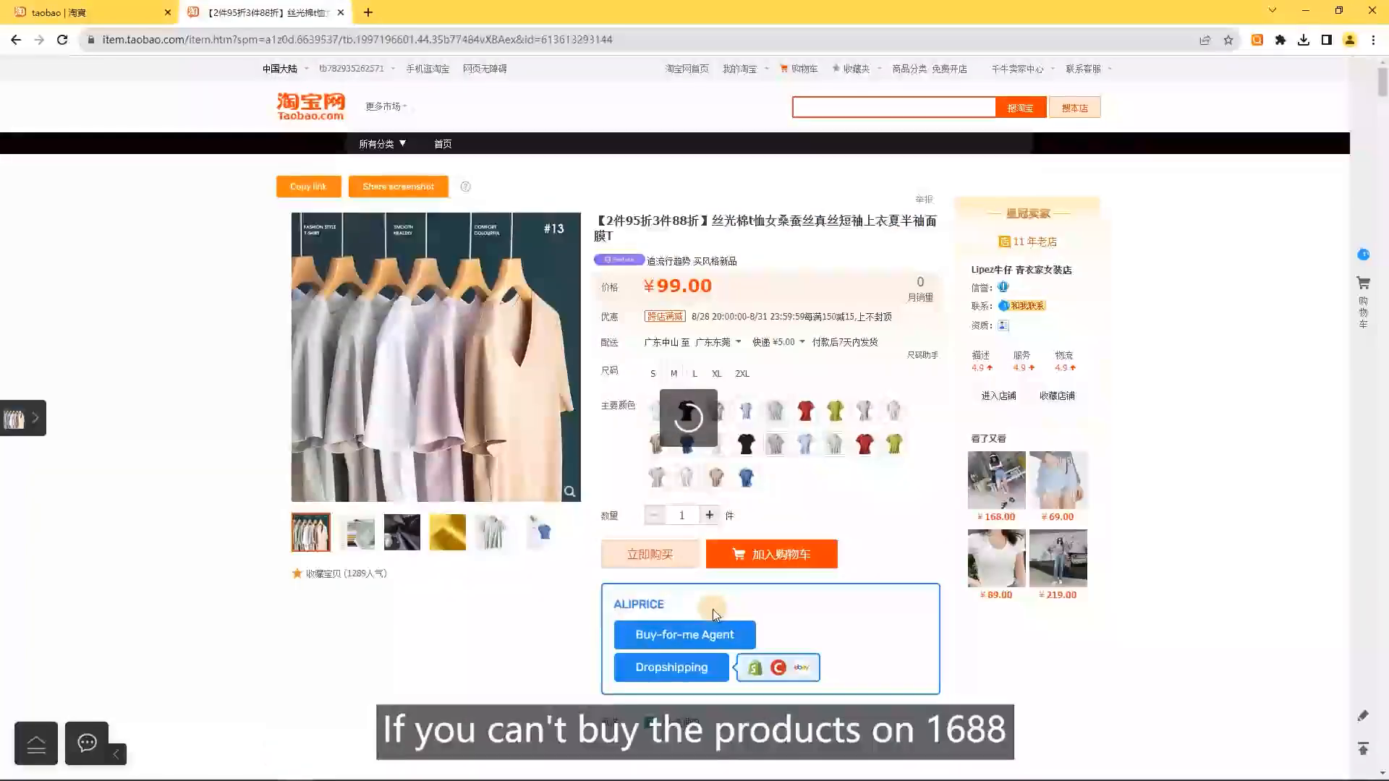
click(683, 634)
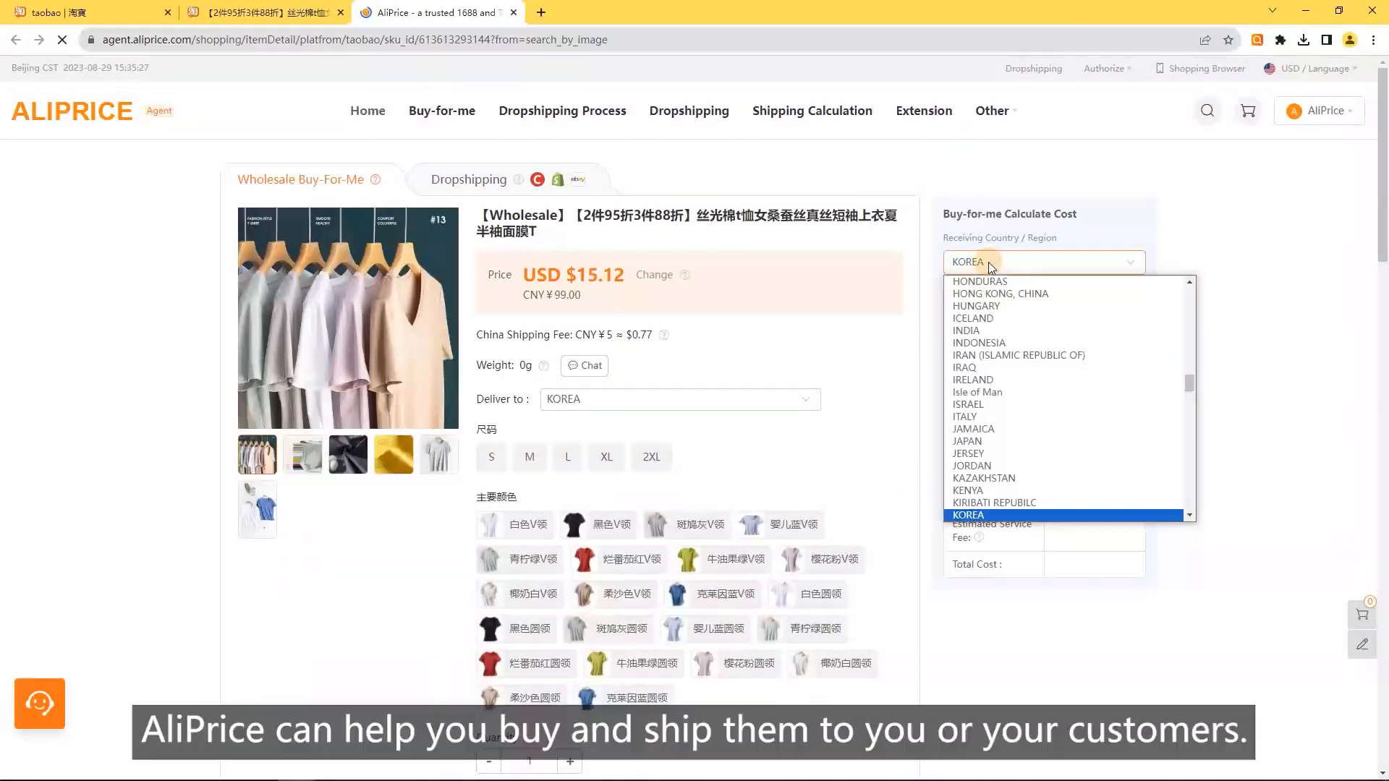
click(987, 261)
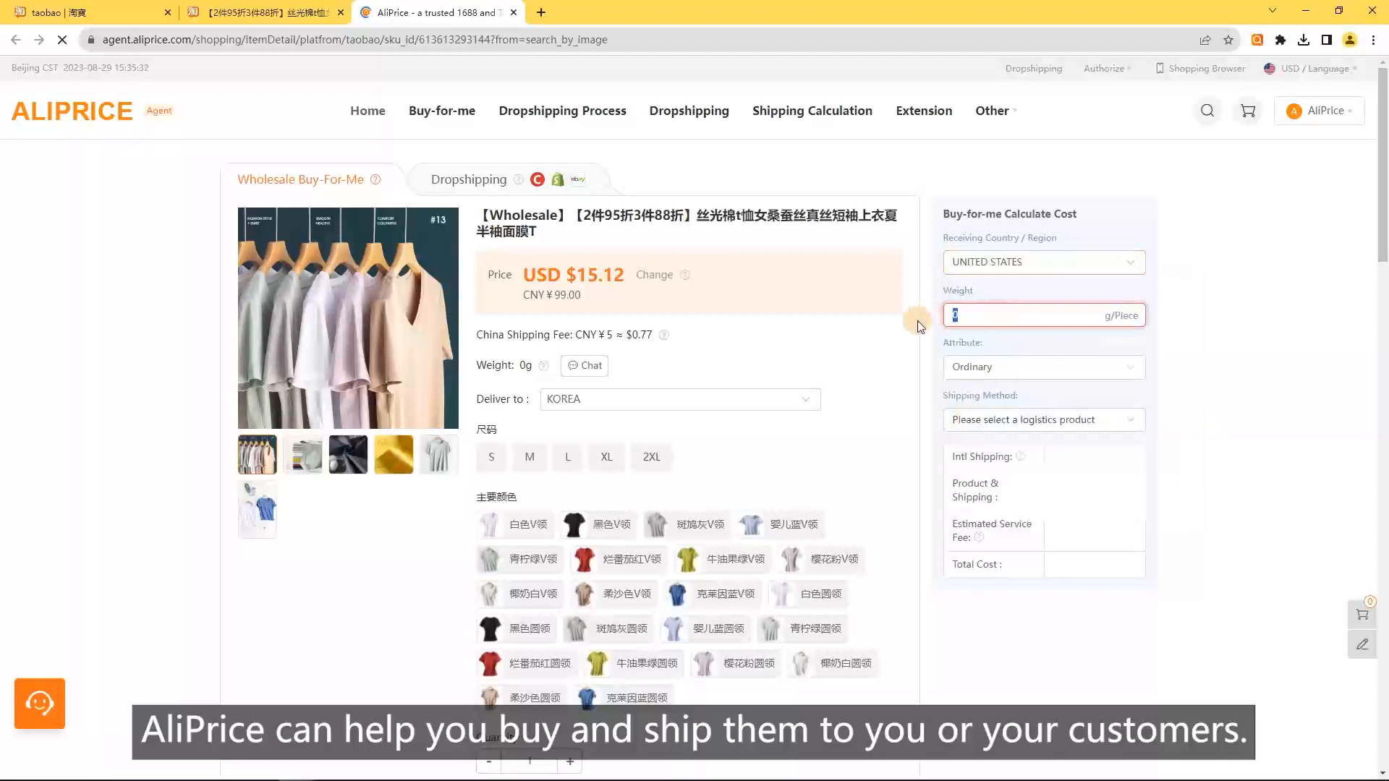
text(500)
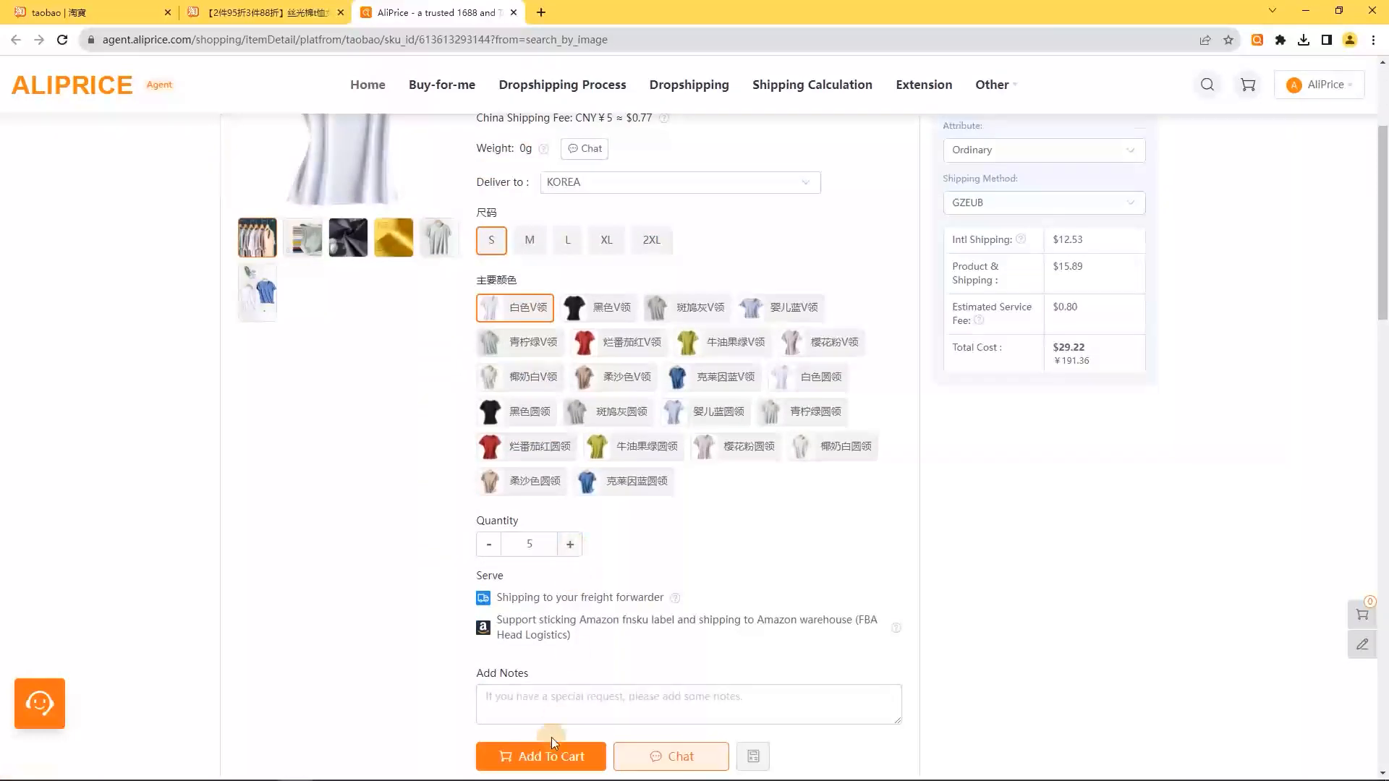
click(539, 755)
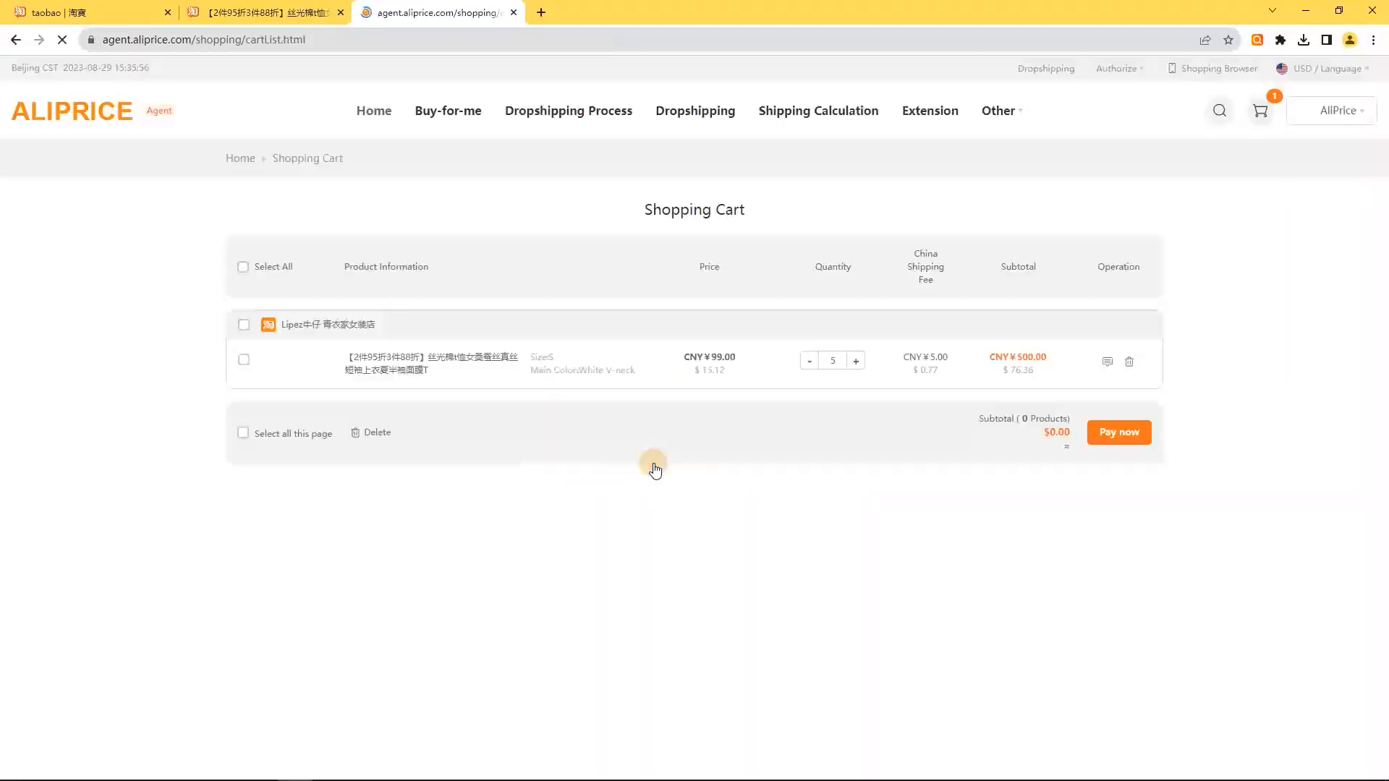
click(1117, 432)
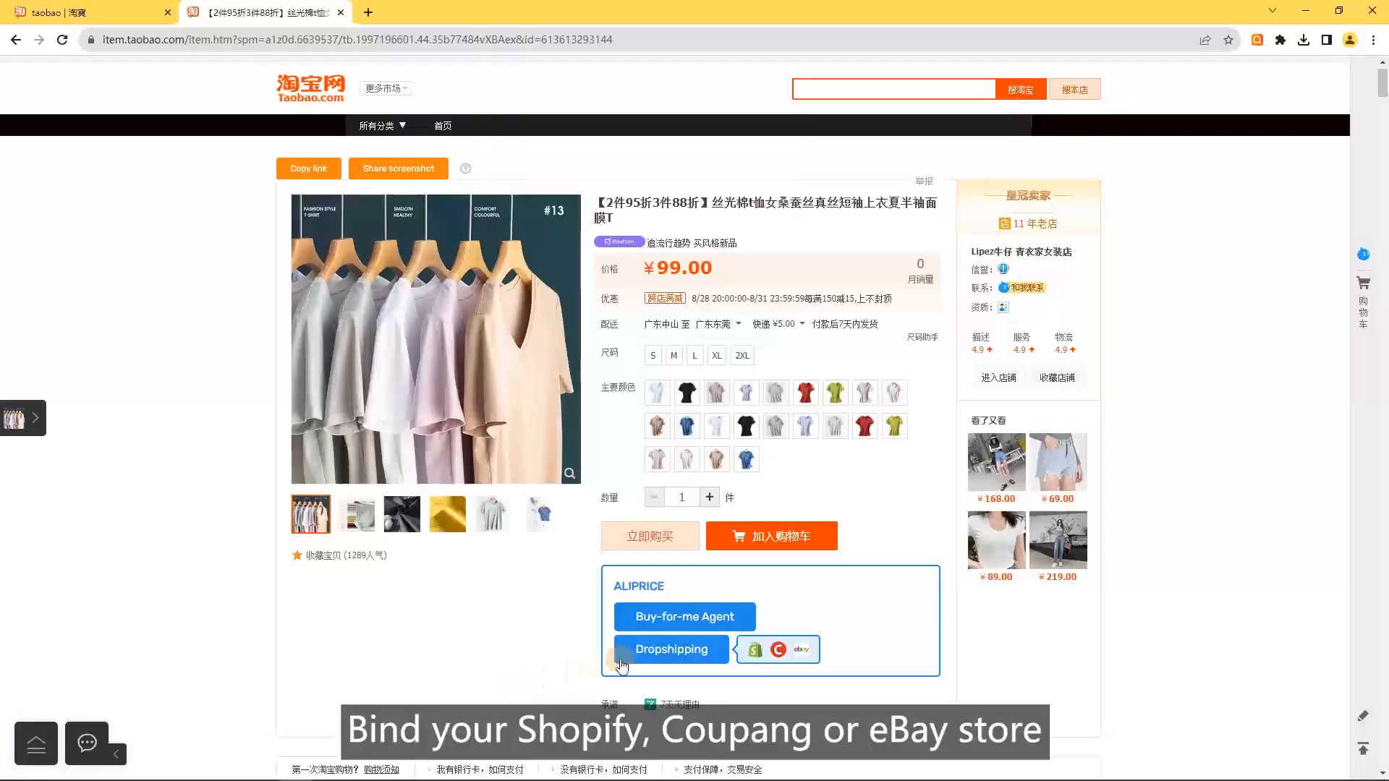
Add the T-shirt to the dropshipping wishlist and view the mini umbrella's listing pictures.
click(671, 650)
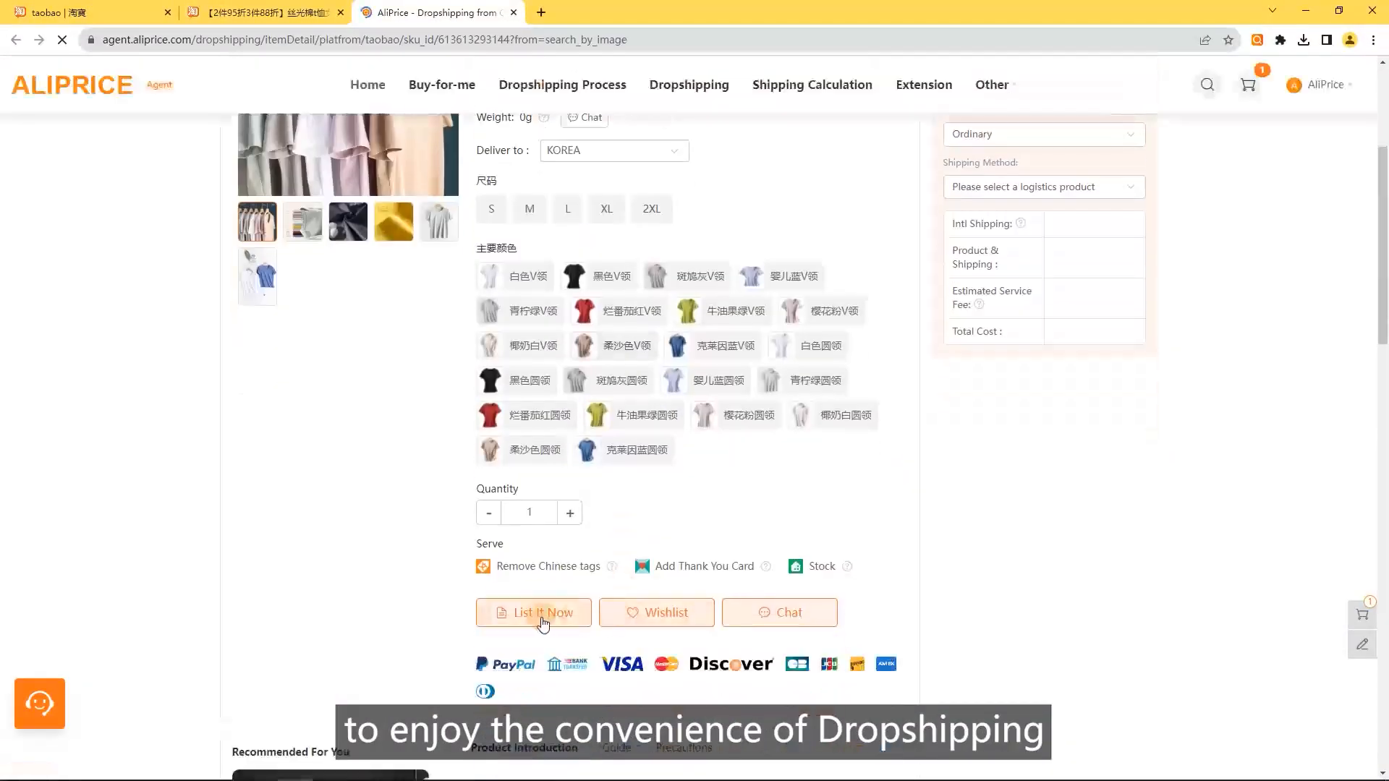
click(655, 612)
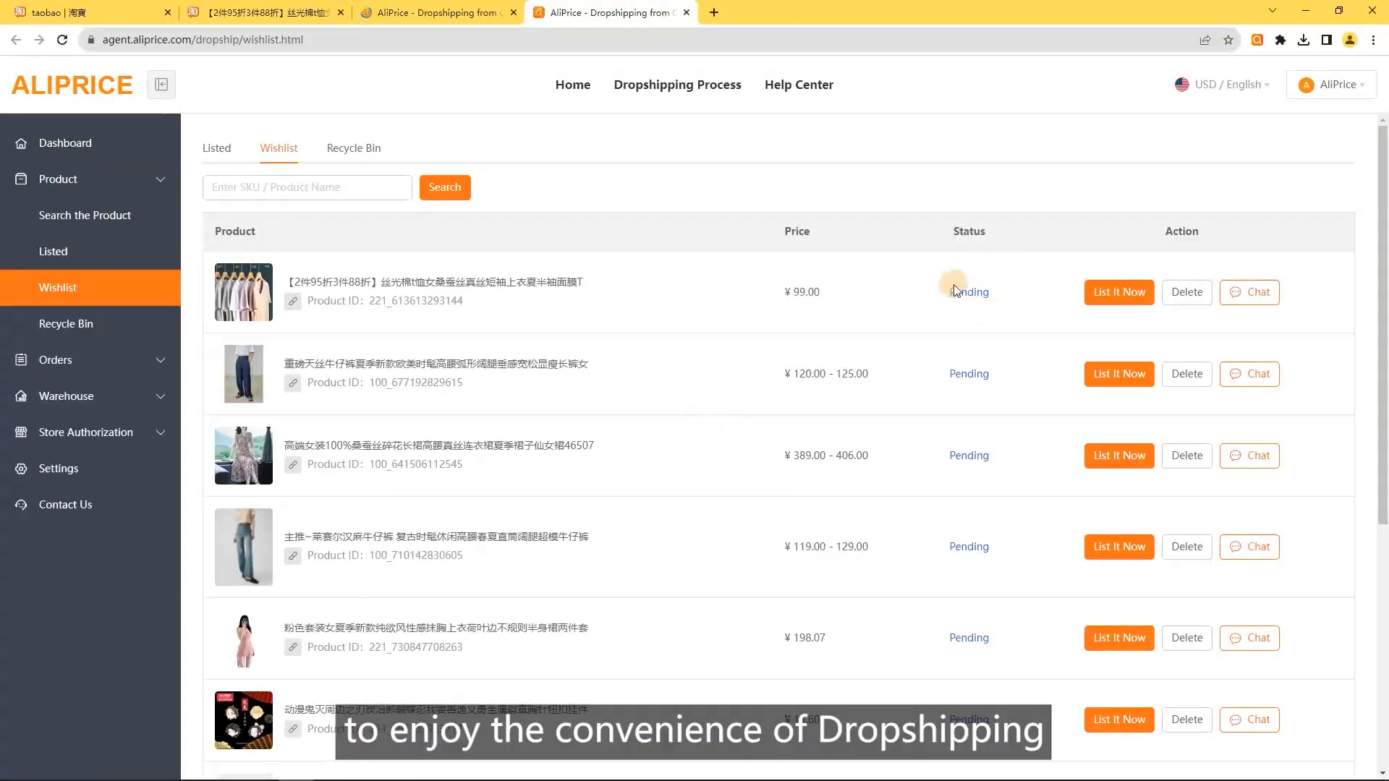
scroll(down, 3)
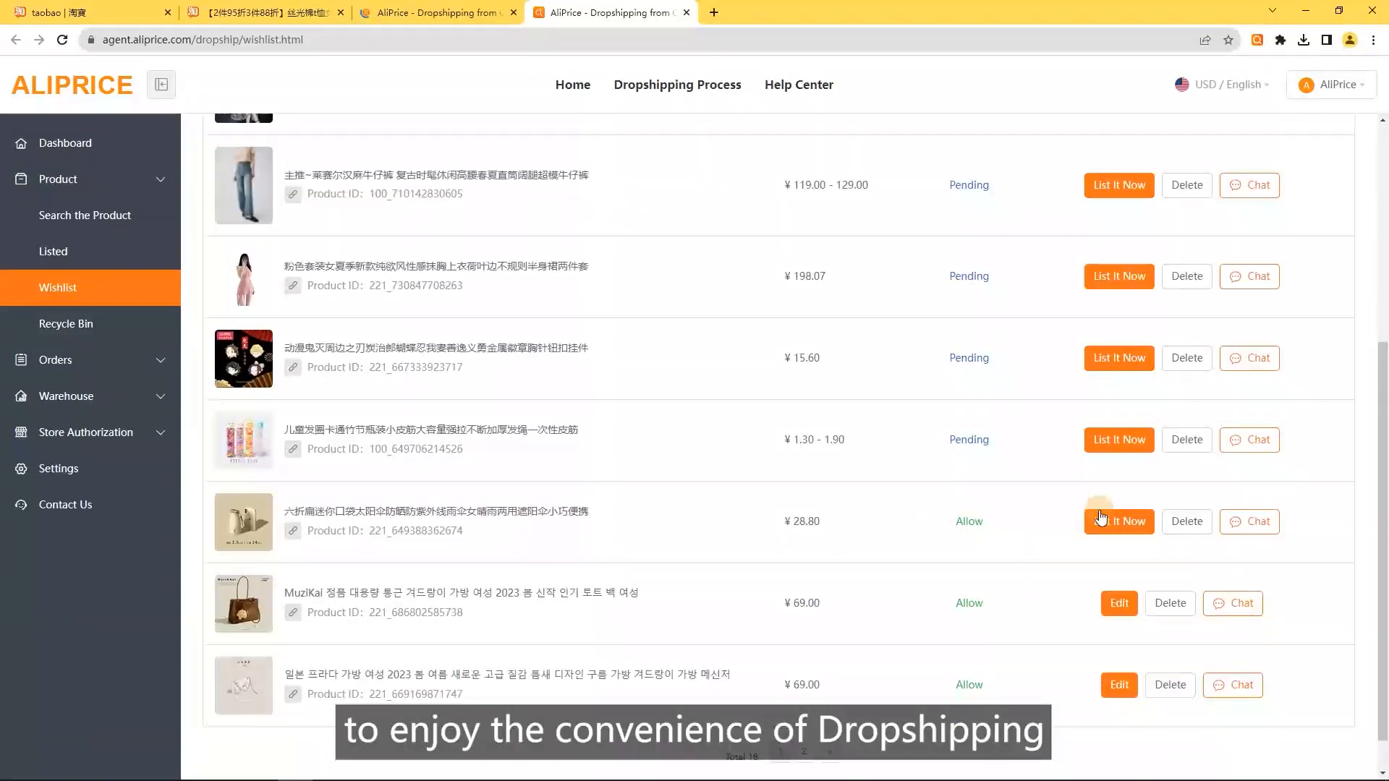
click(1117, 520)
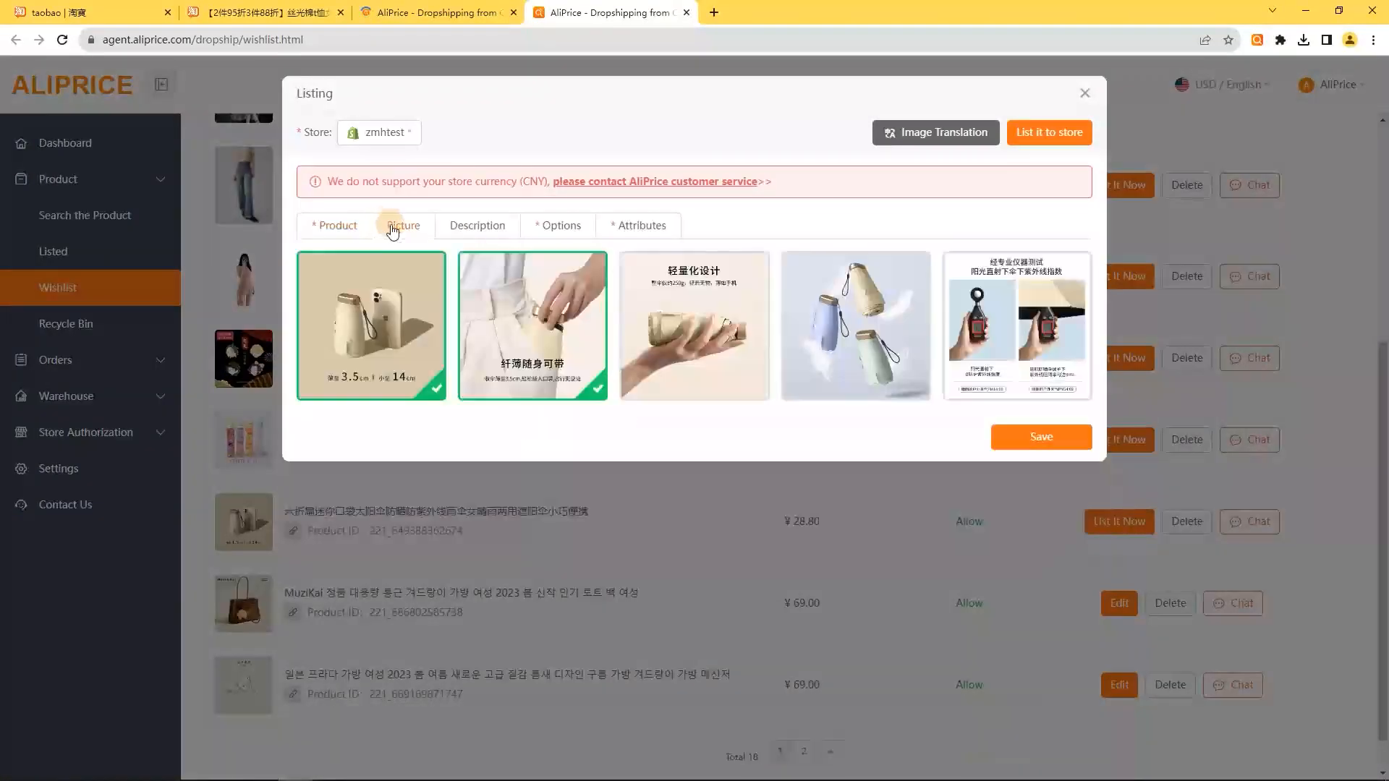
click(632, 225)
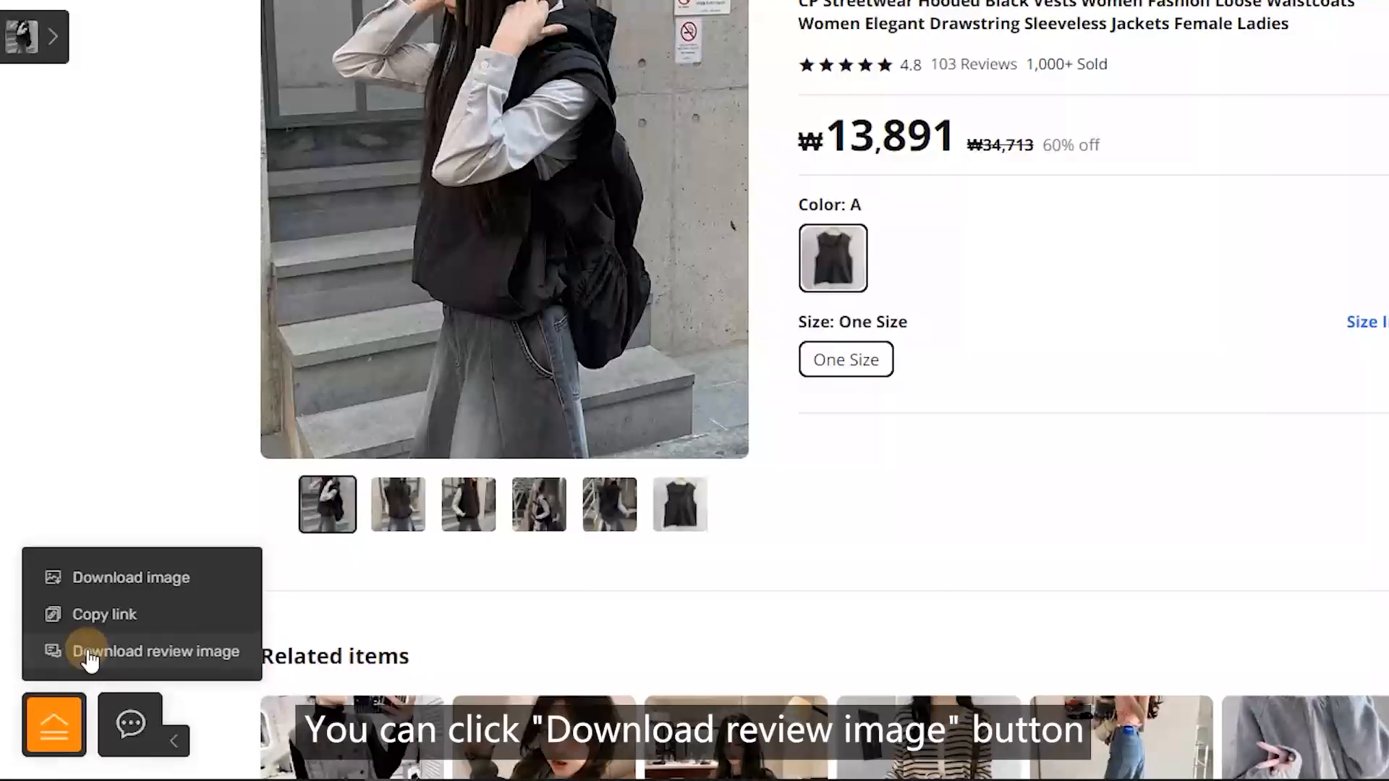
Download the hooded vest's review images from the previous 5 pages.
click(157, 651)
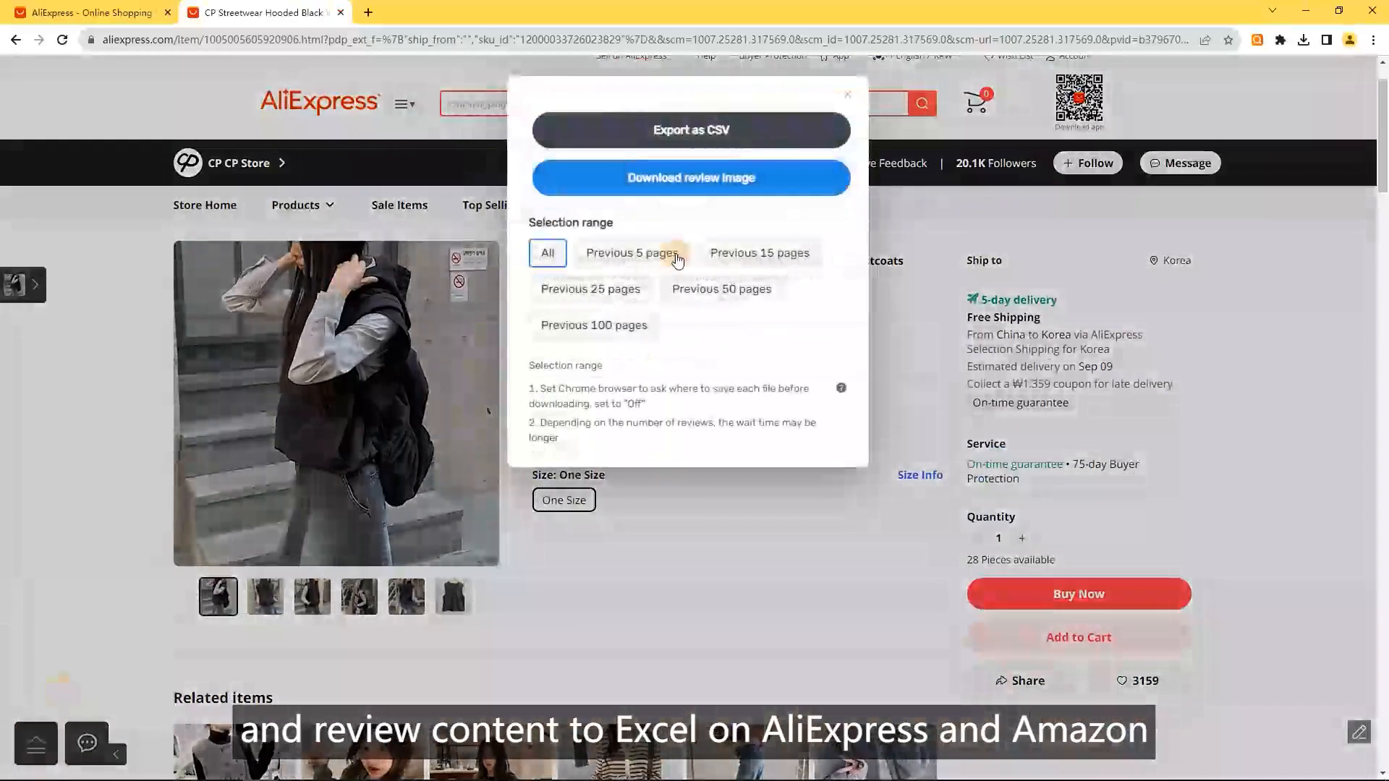
click(631, 253)
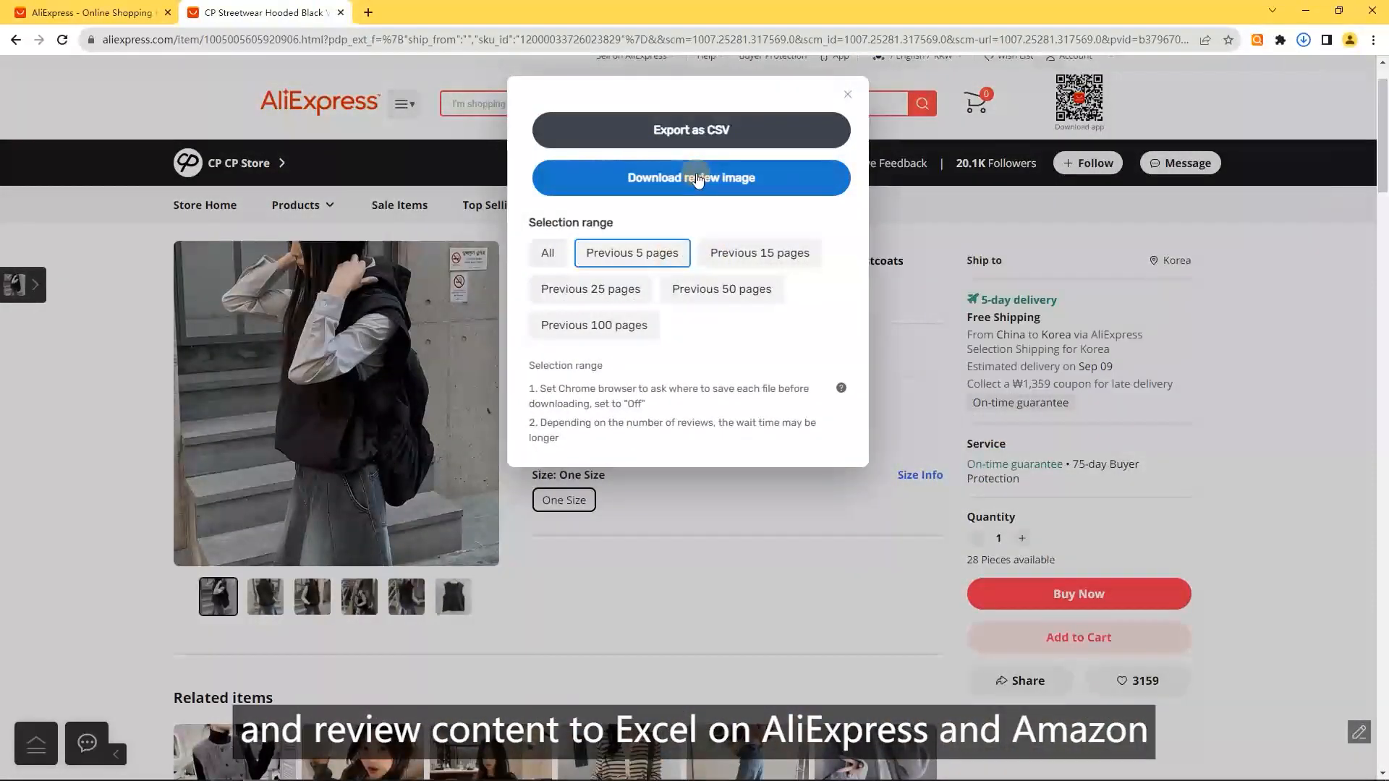
click(690, 177)
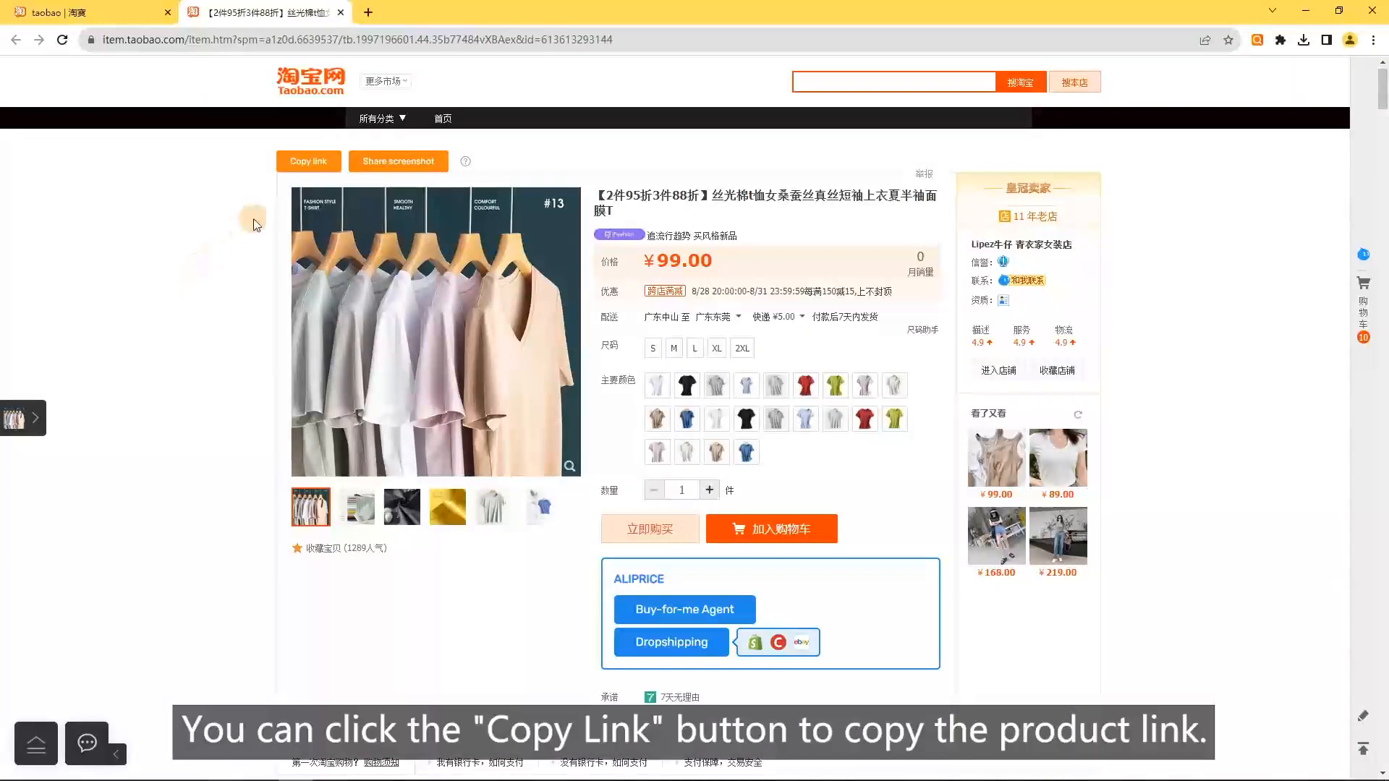
Copy the Taobao T-shirt's product link.
click(540, 12)
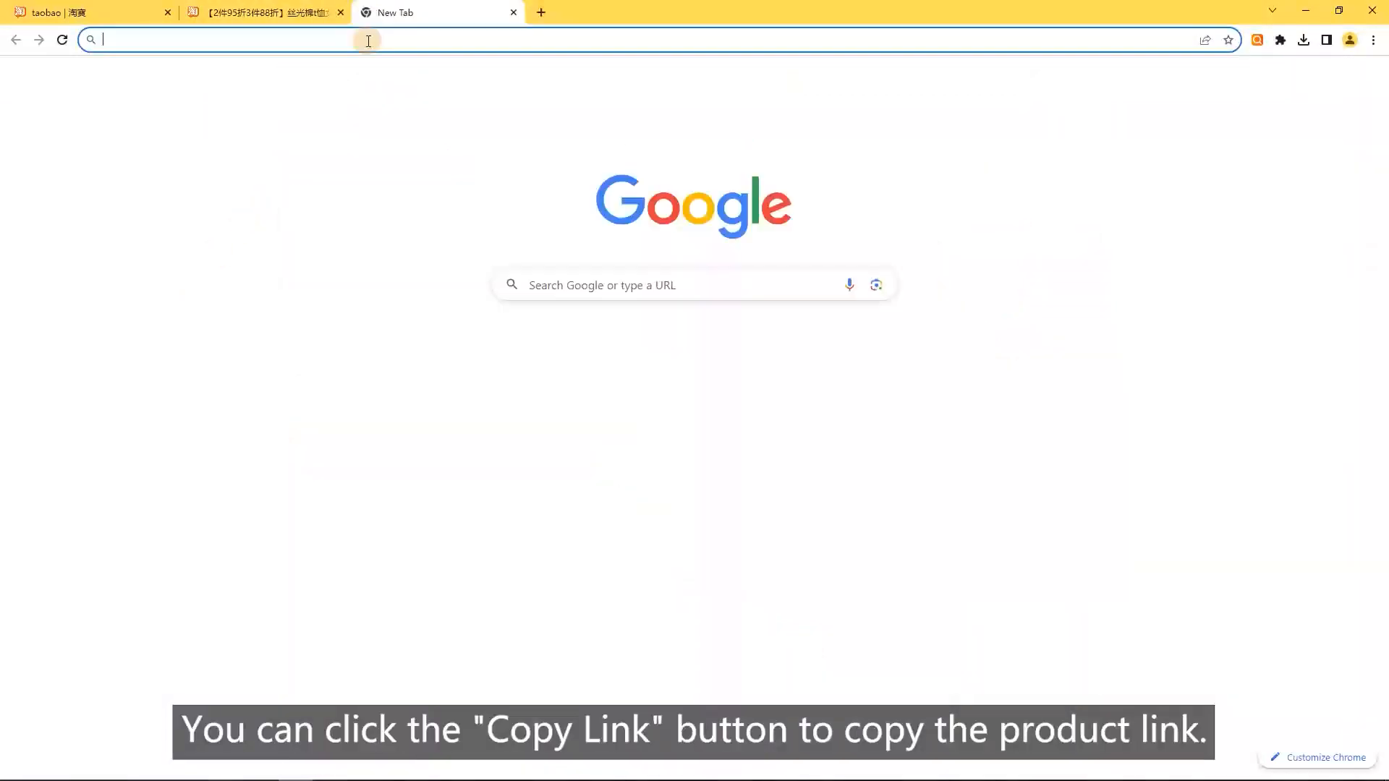